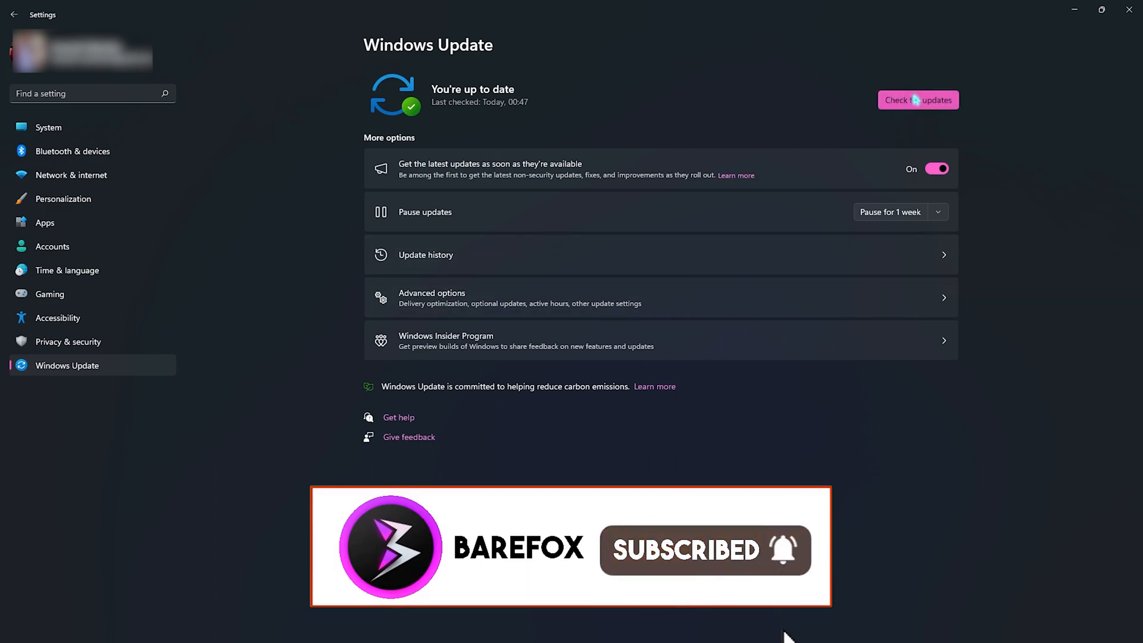
Check Windows Update for new updates
click(918, 100)
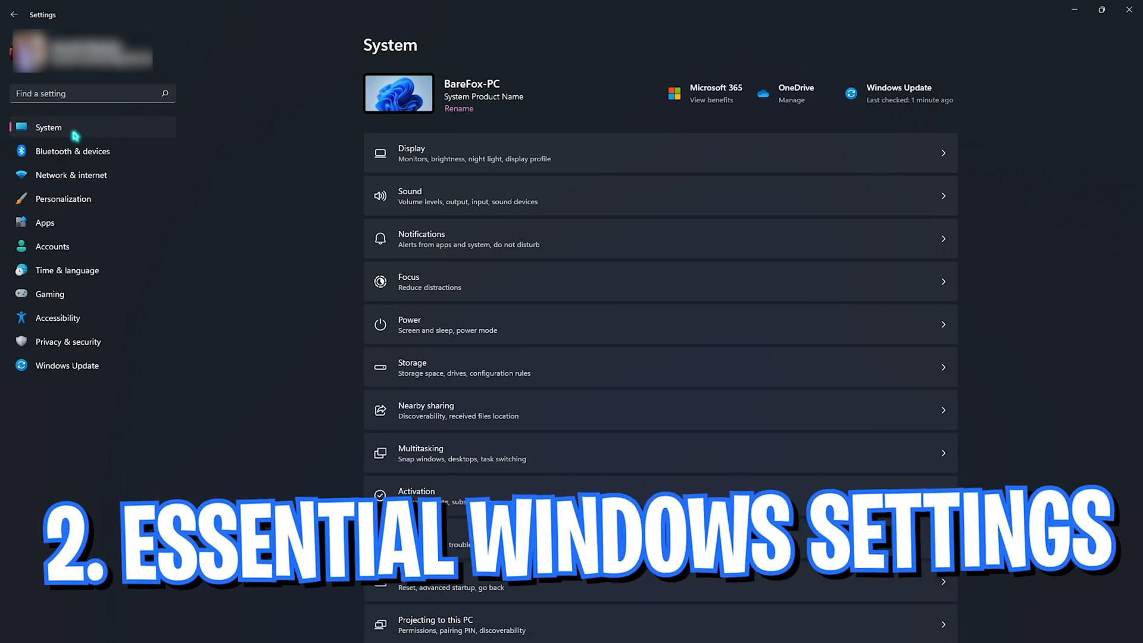
Go to the Gaming section to reach the Xbox Game Bar settings
click(49, 293)
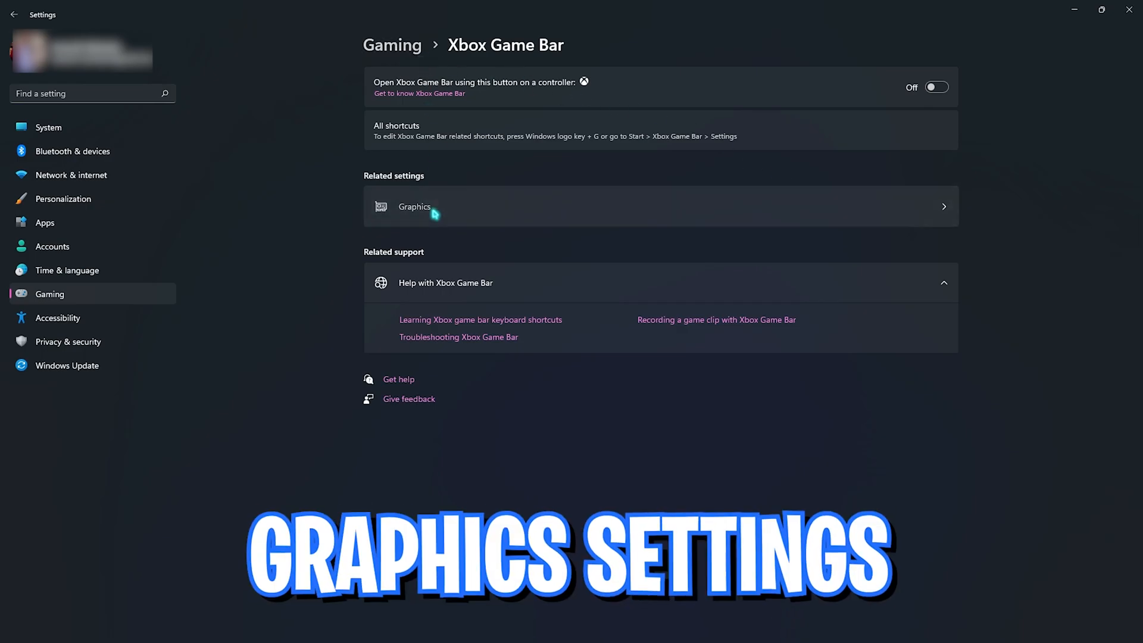
Set Apex Legends' graphics preference to High performance in Graphics settings
click(414, 207)
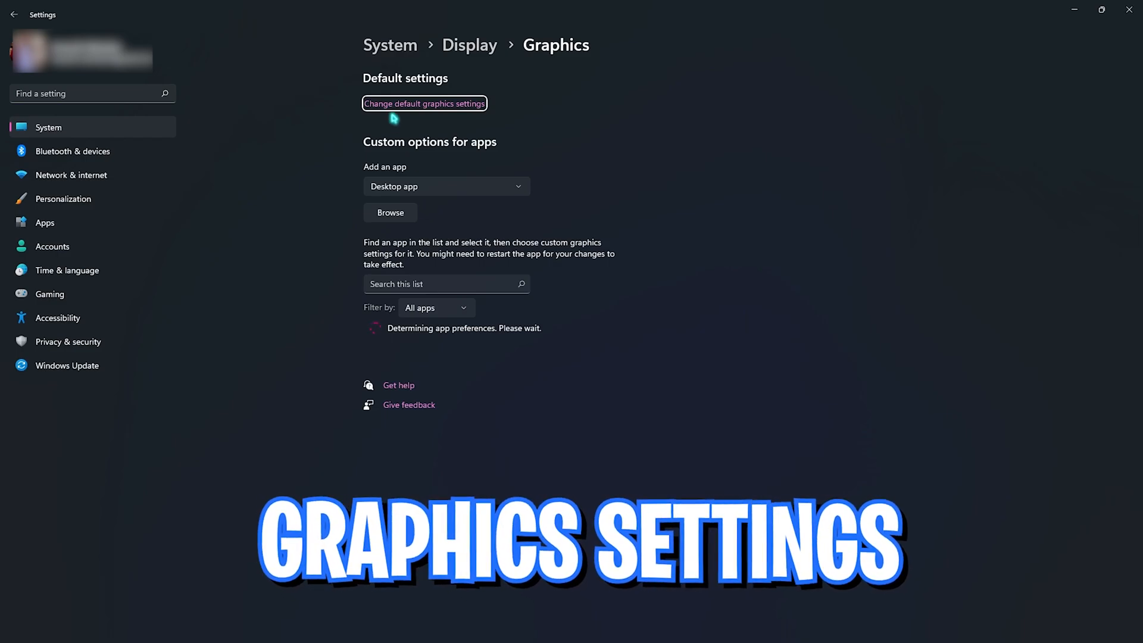
click(423, 103)
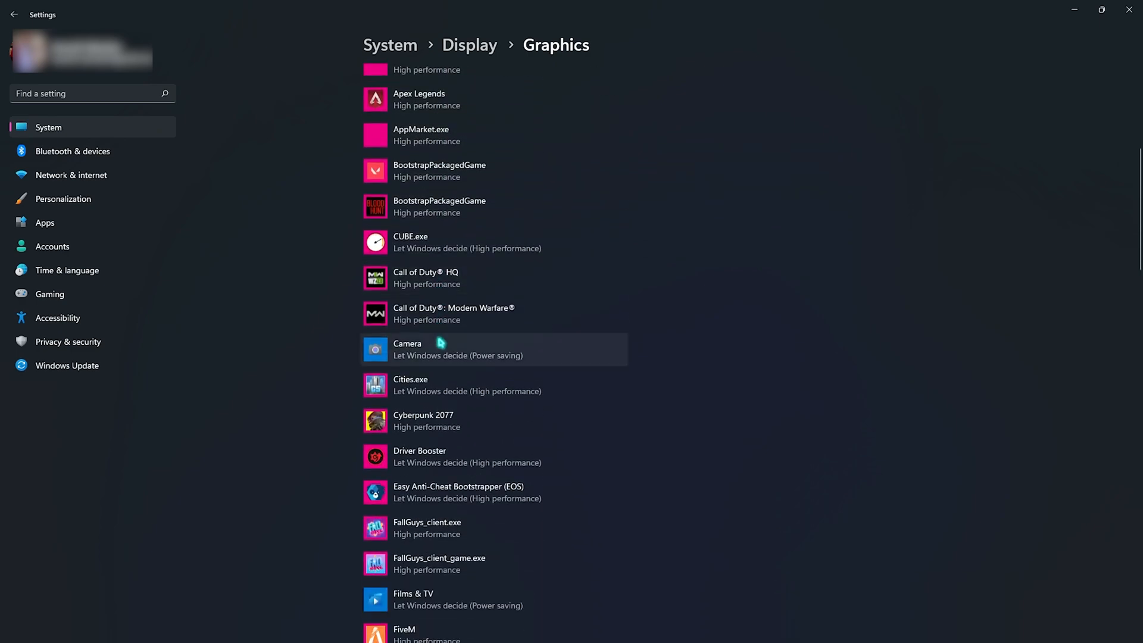
mouse_move(441, 343)
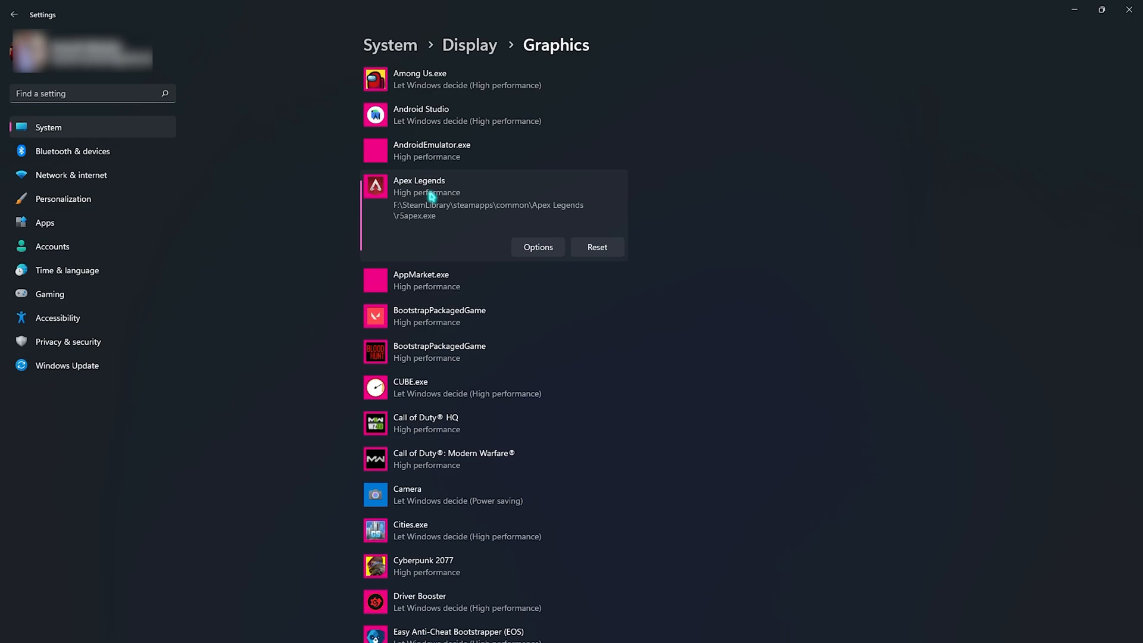
click(537, 246)
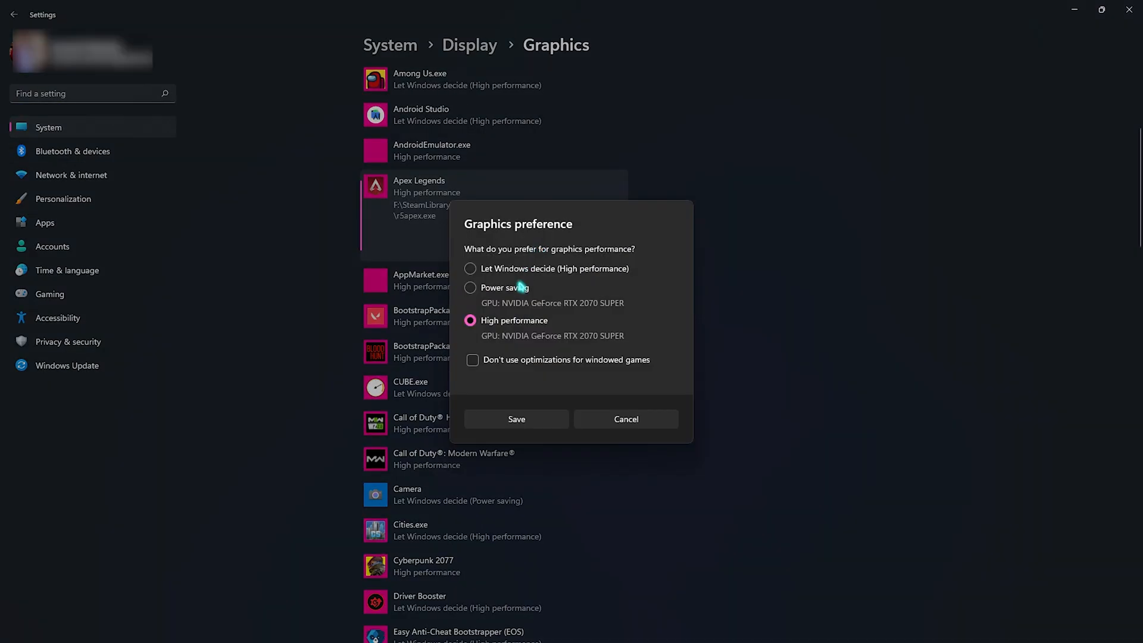
click(626, 418)
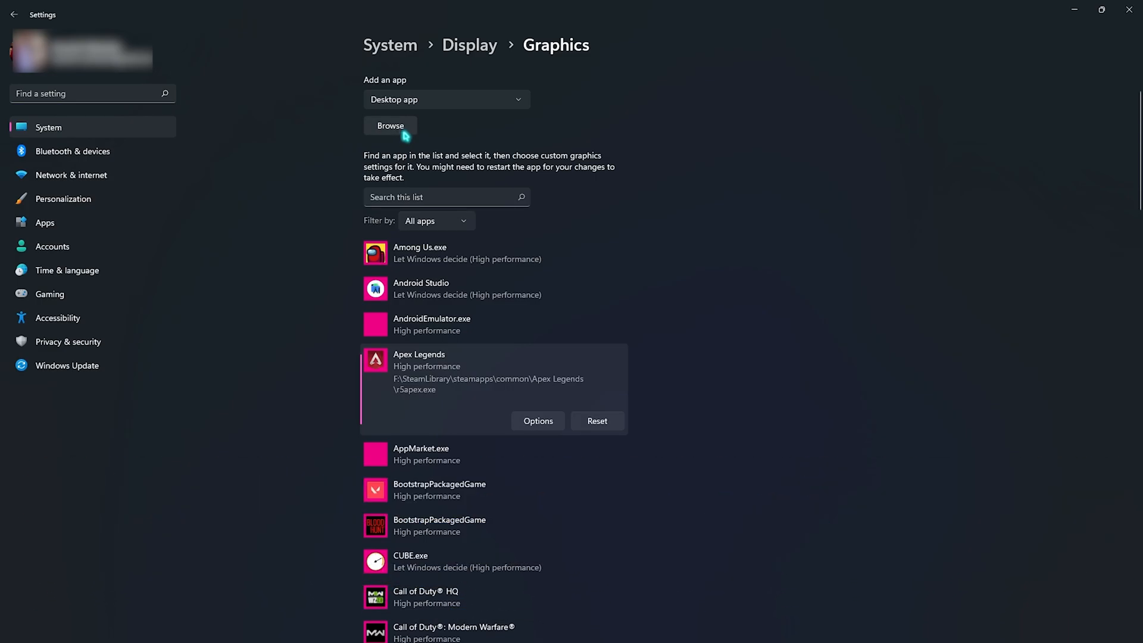
Switch Game Mode on under Gaming > Game Mode
click(49, 293)
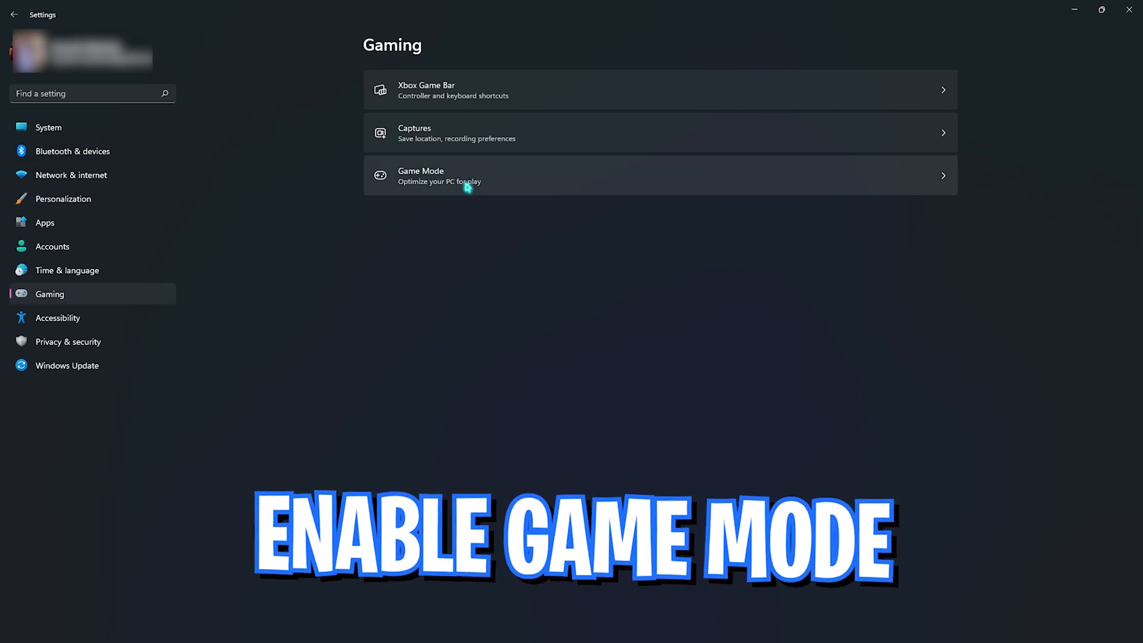
click(659, 175)
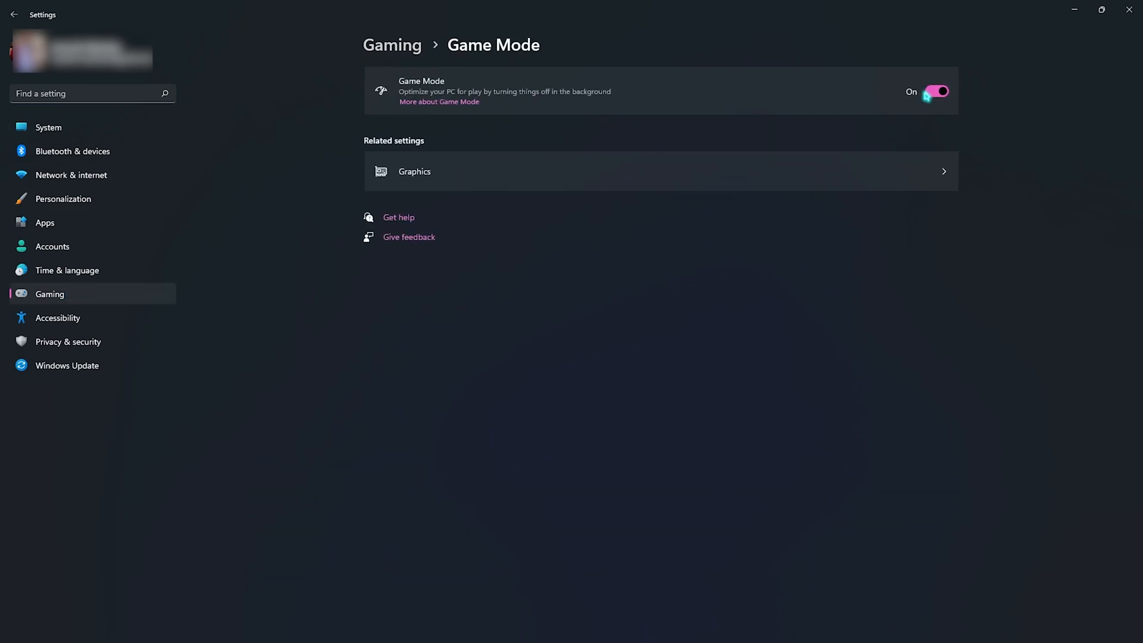
mouse_move(928, 97)
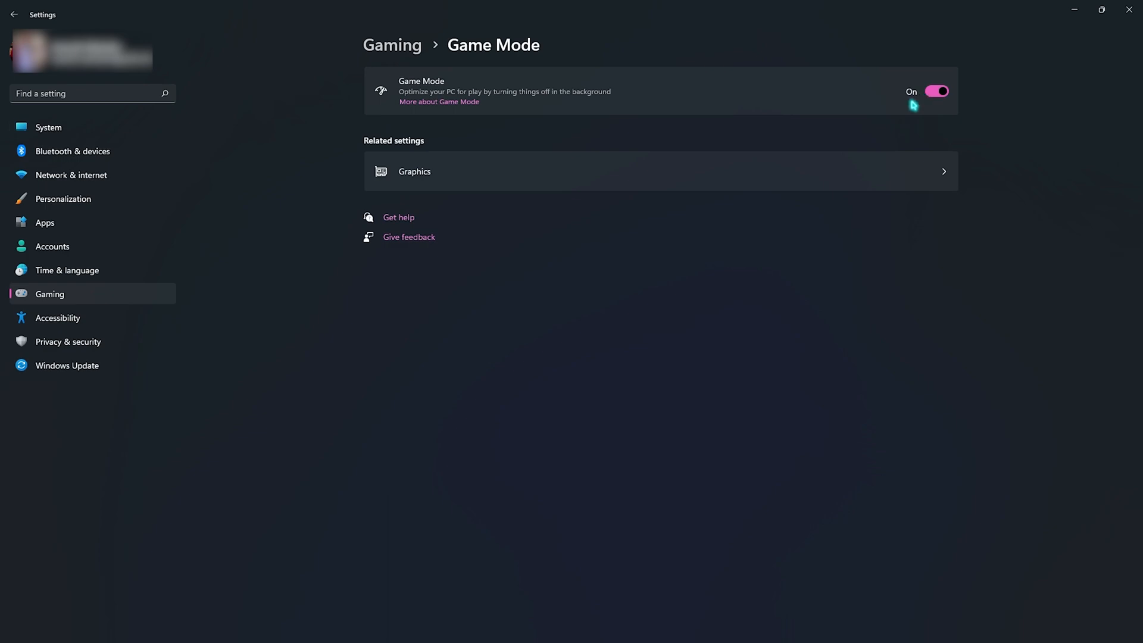
click(478, 626)
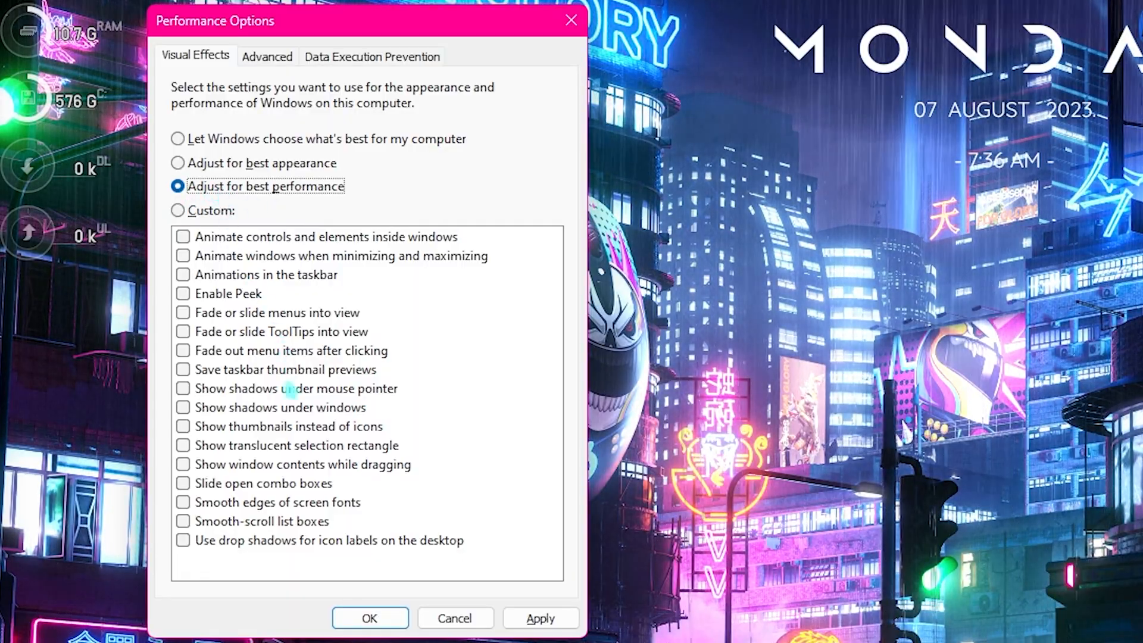
Use best-performance visual effects while keeping thumbnails shown instead of icons
click(182, 426)
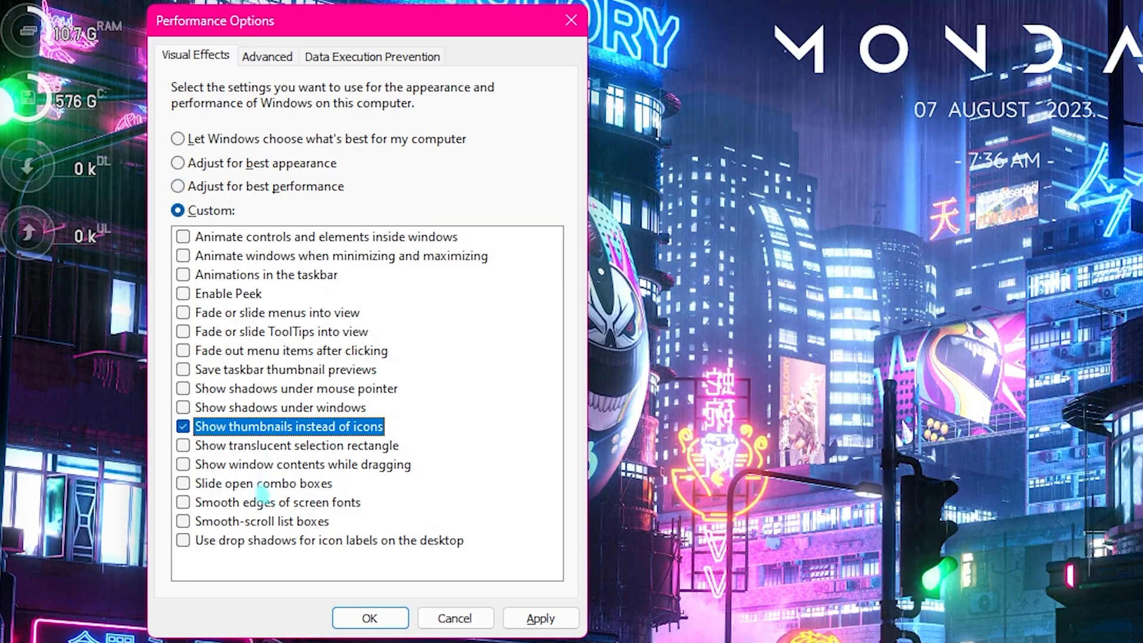
click(183, 502)
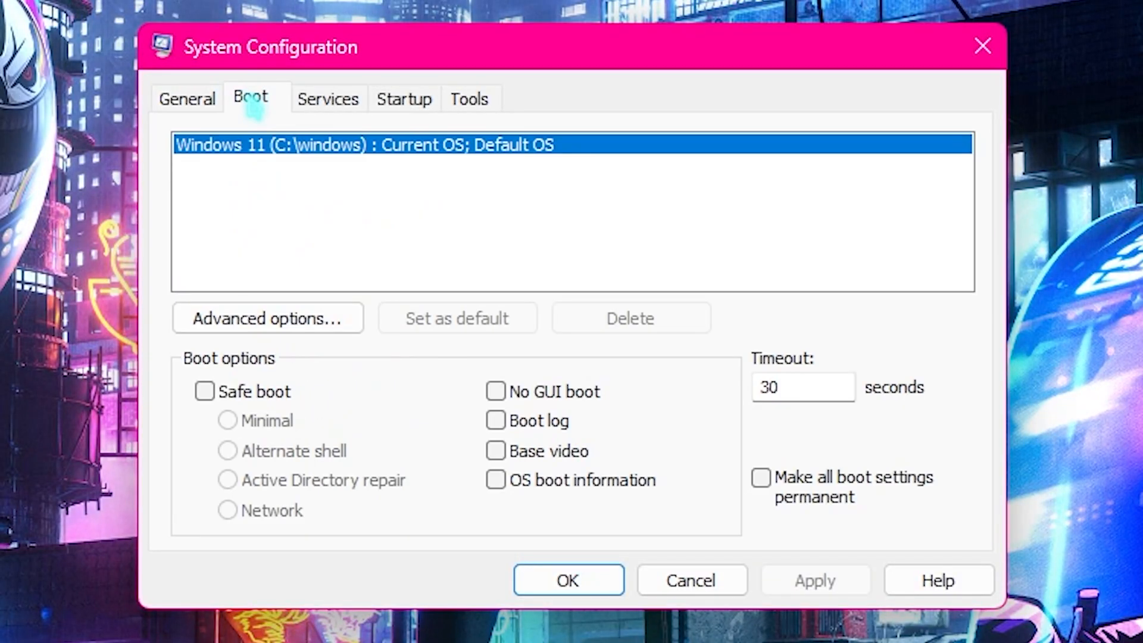
Set the advanced boot options to use all 24 processors and confirm
click(267, 318)
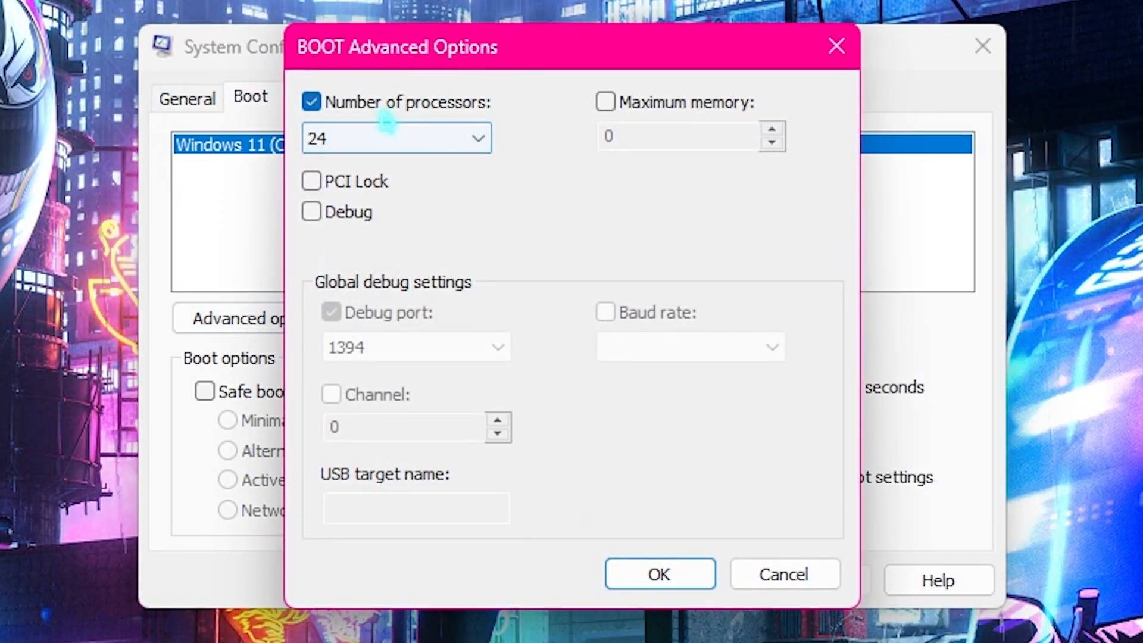
click(476, 138)
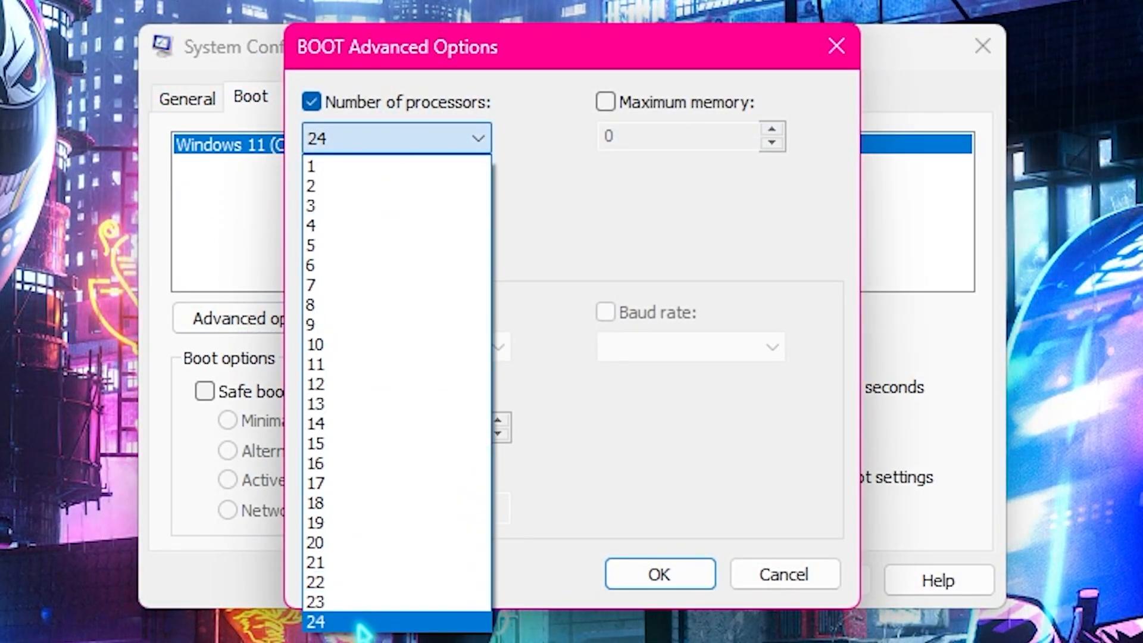
click(315, 620)
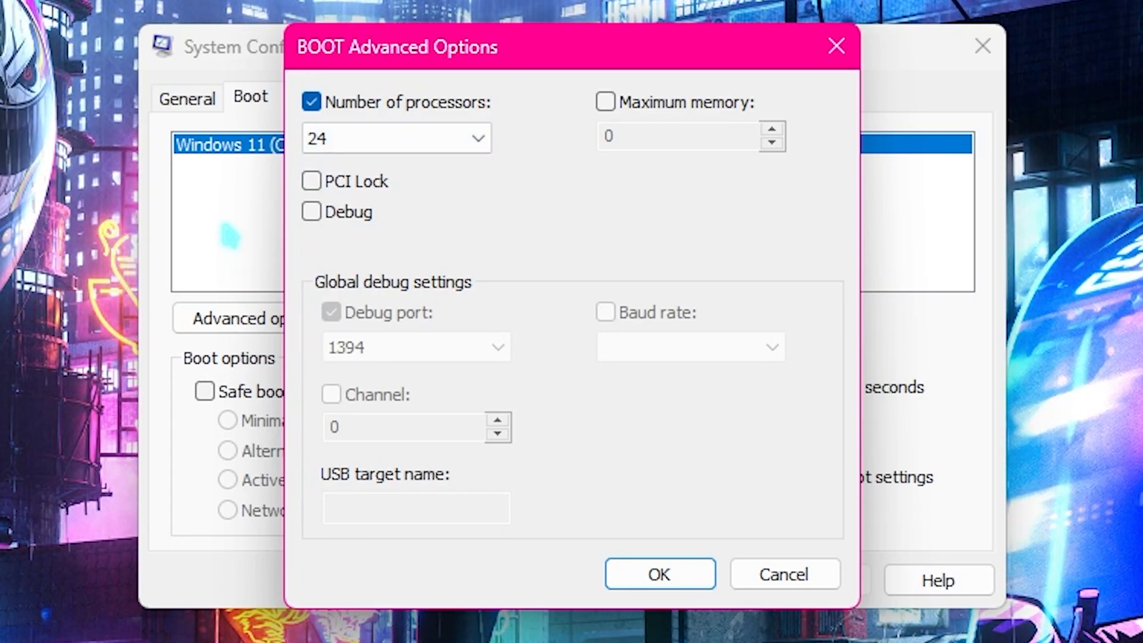
mouse_move(623, 478)
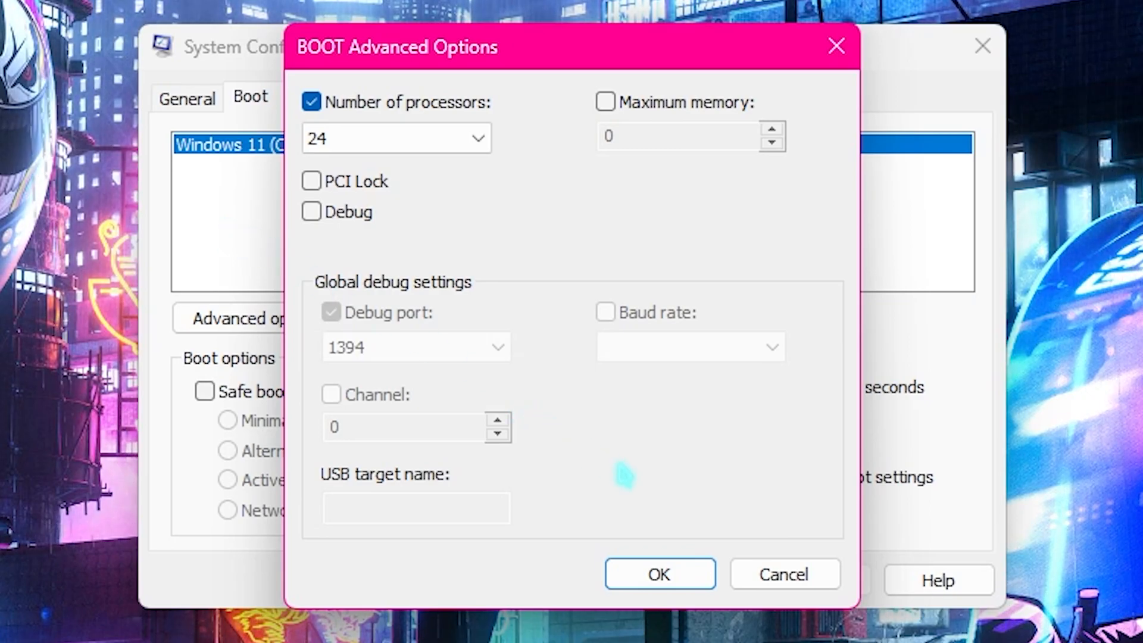
click(659, 574)
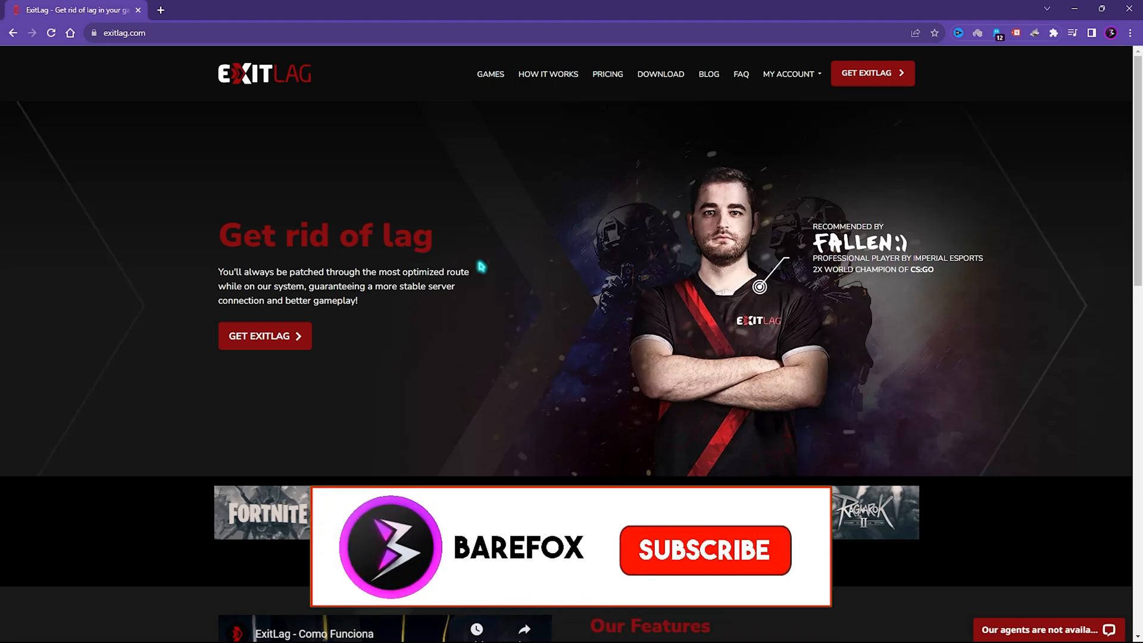
Get ExitLag from the exitlag.com website
click(704, 550)
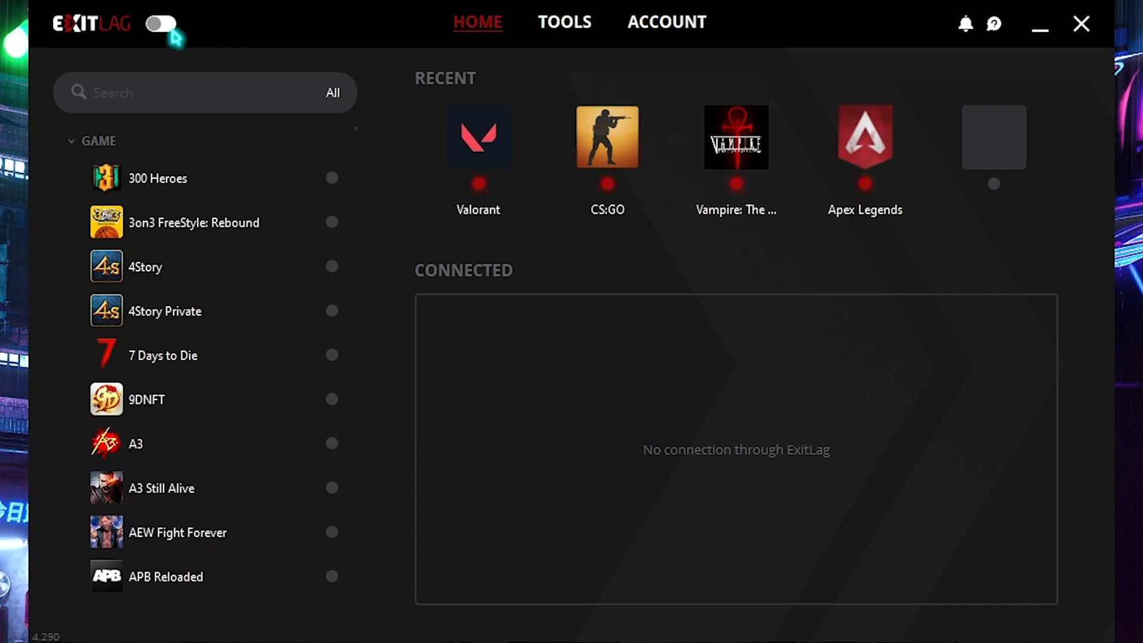
Enable ExitLag, search 'Ape', and route Apex Legends through the AE Dubai01 region
click(160, 24)
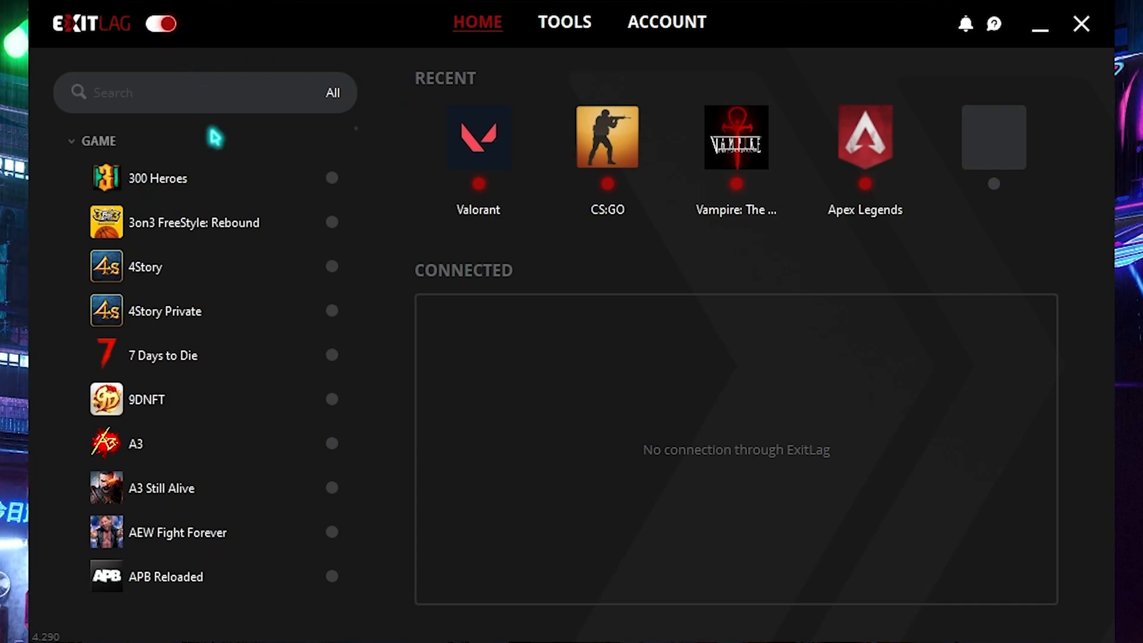
text(A)
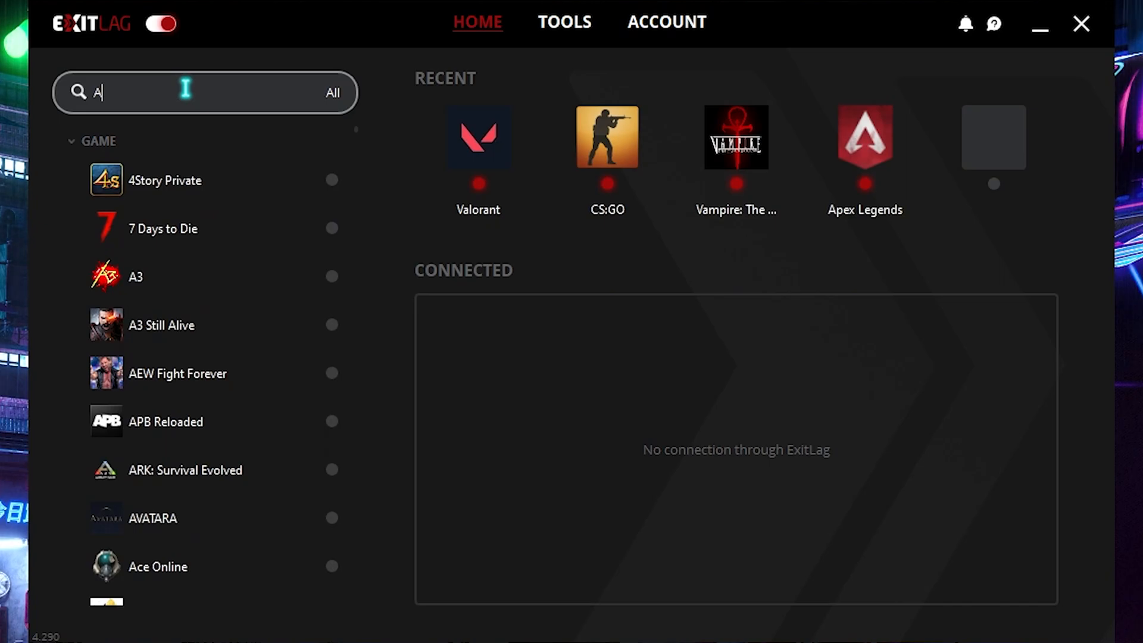
text(pe)
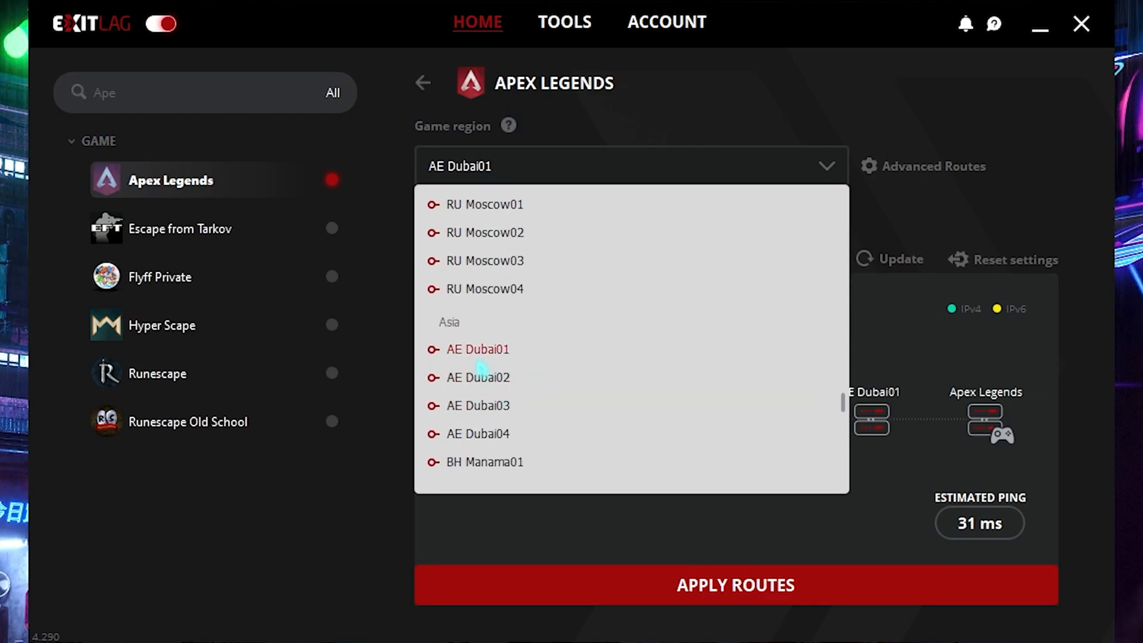
click(477, 349)
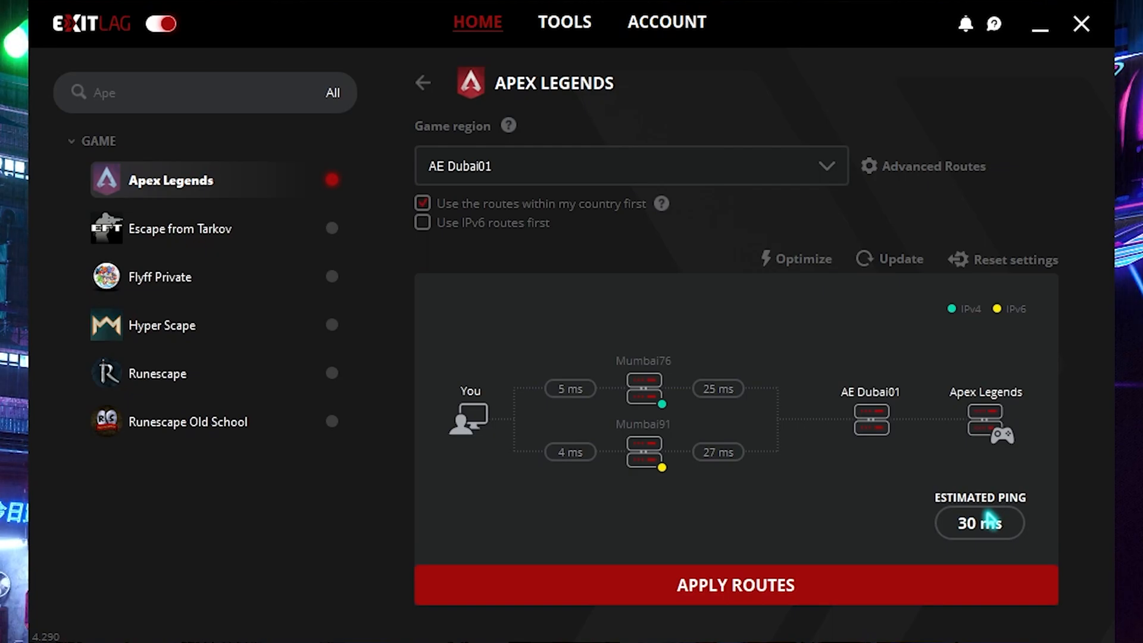
click(423, 82)
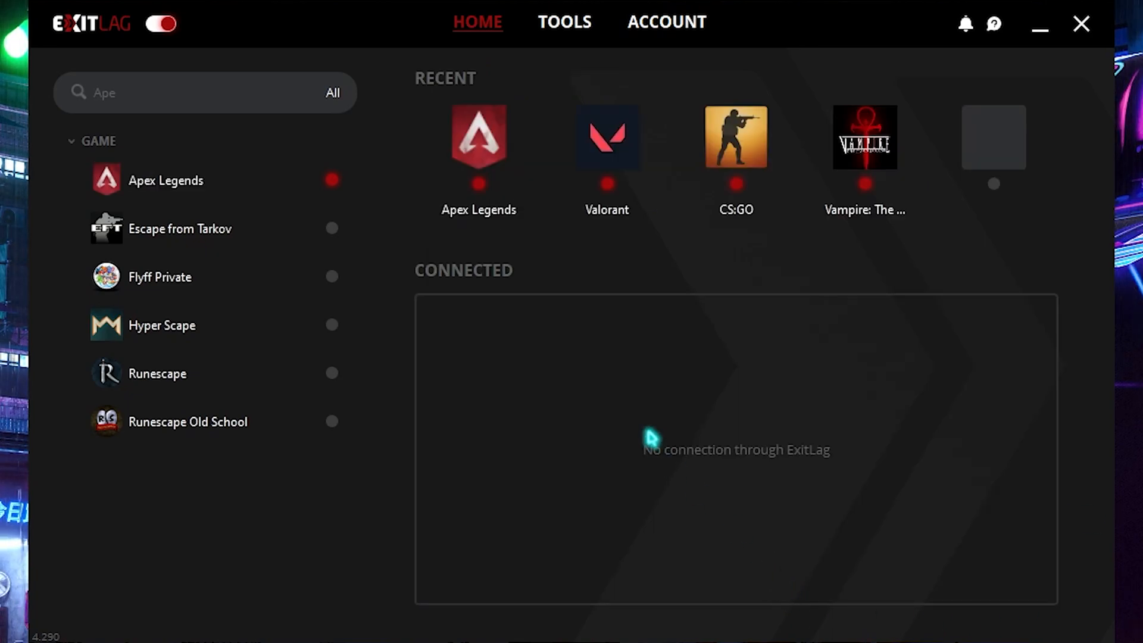
Turn on Disable Core Parking in ExitLag's FPS Boost tools
click(564, 22)
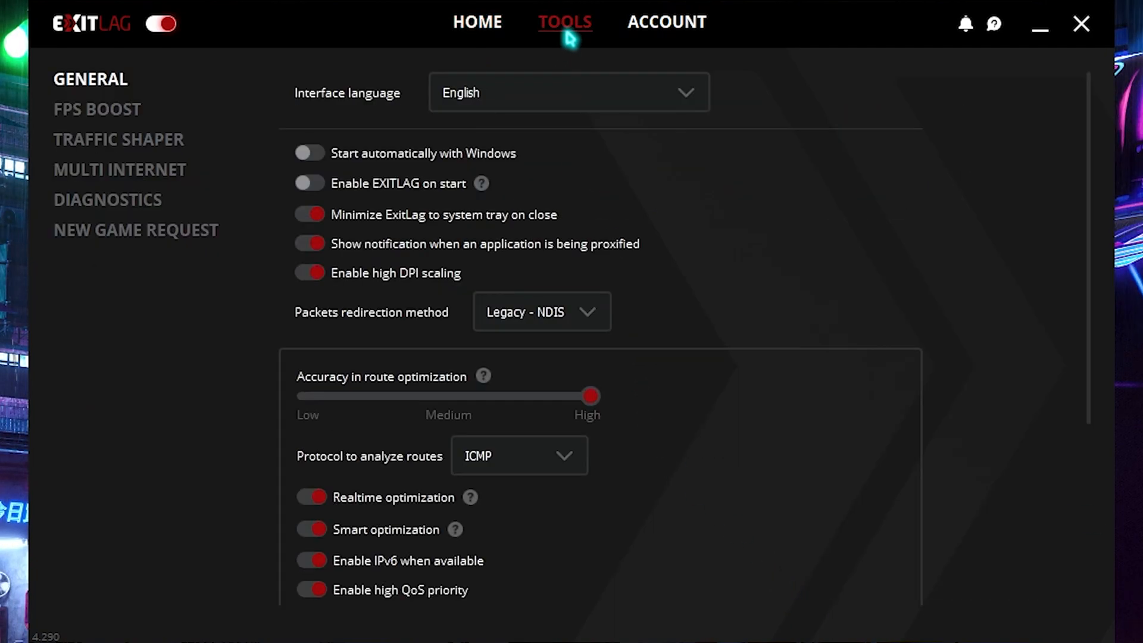
click(97, 108)
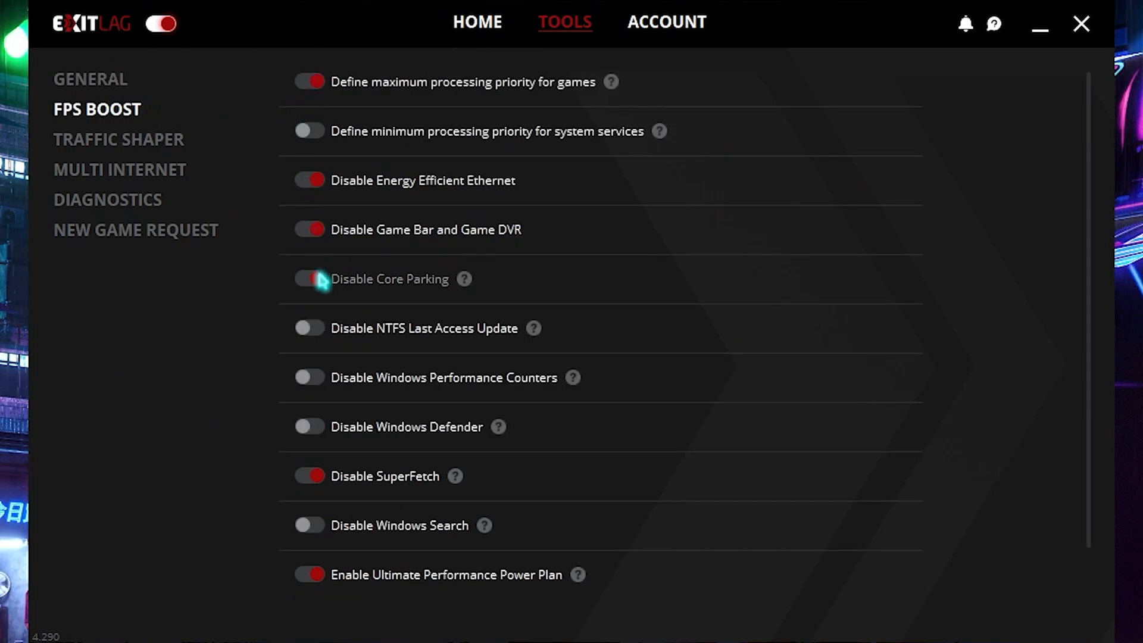
click(308, 278)
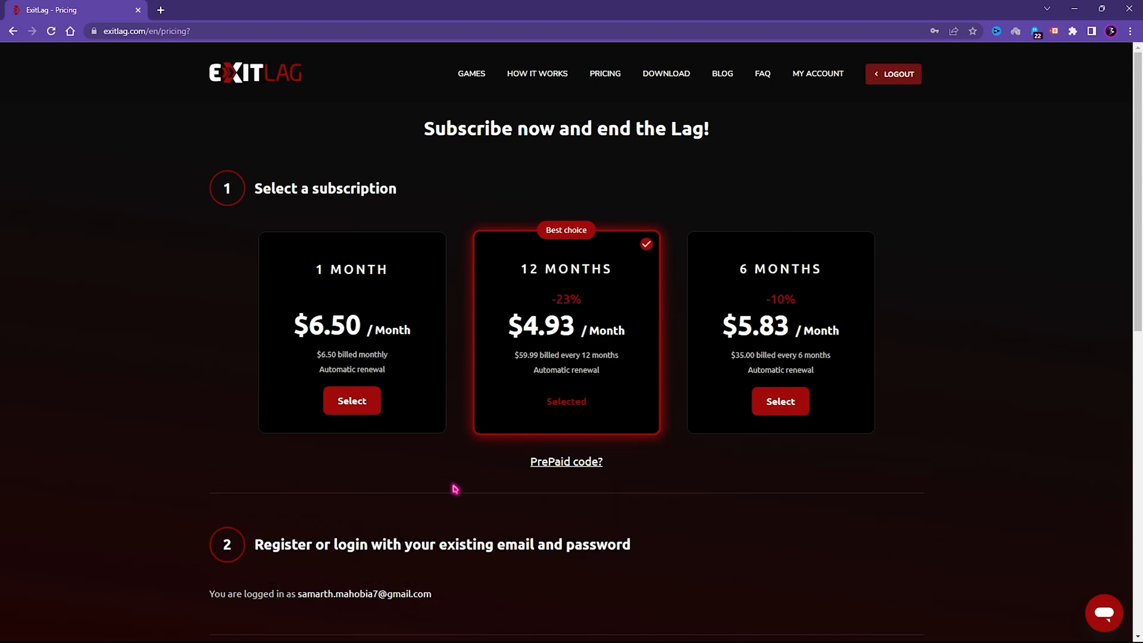
mouse_move(578, 289)
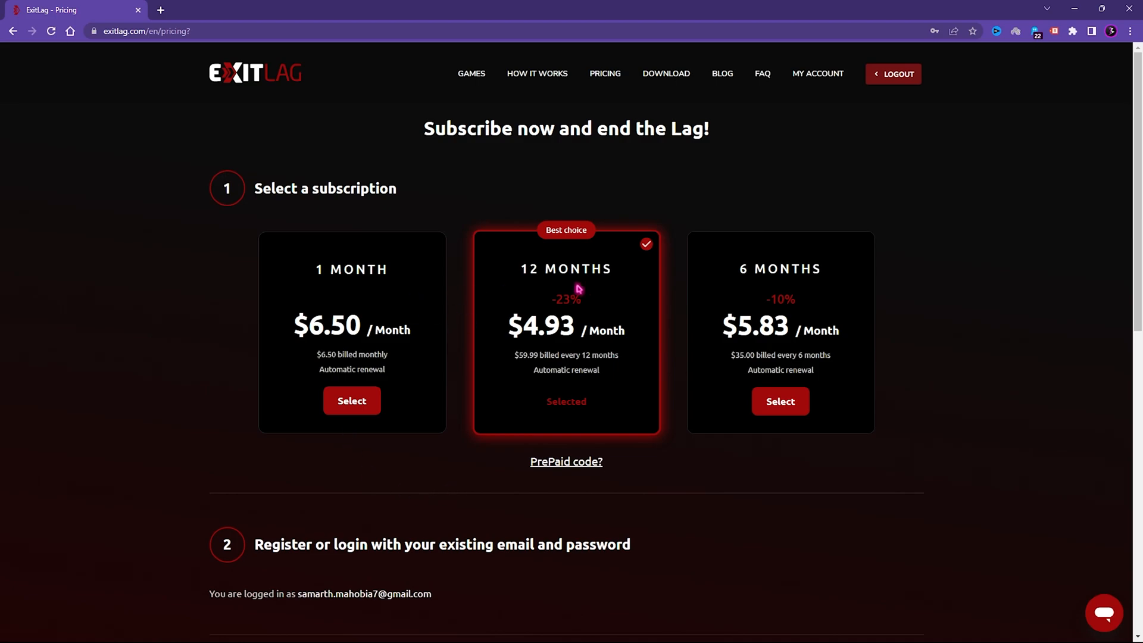
mouse_move(786, 279)
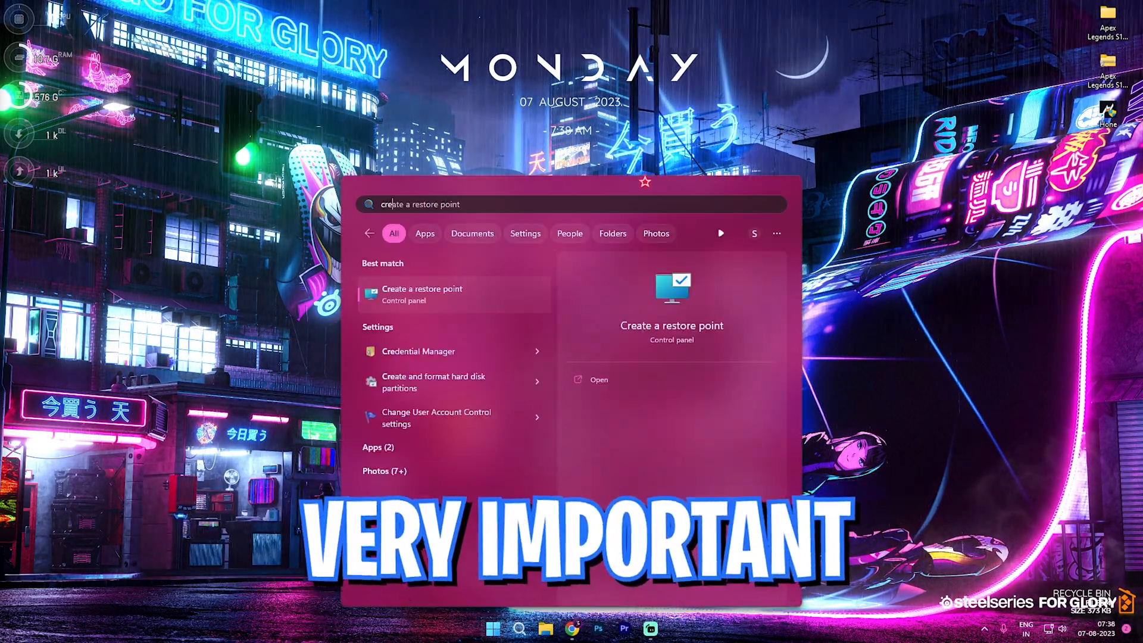
Create a restore point named 'A' and dismiss the success message
click(421, 293)
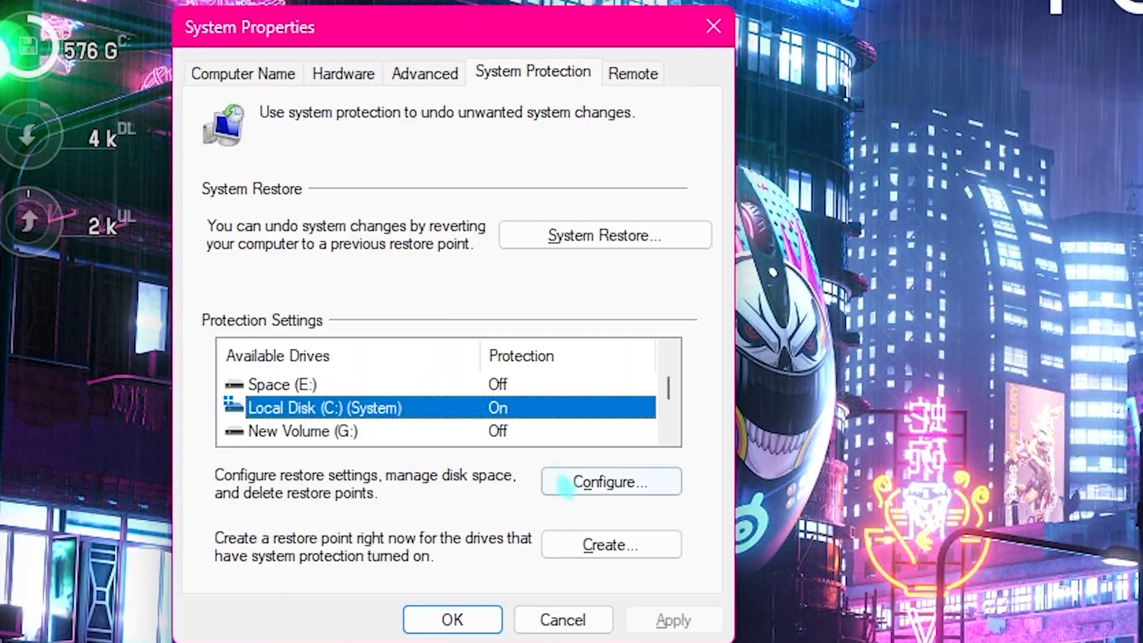
text(A)
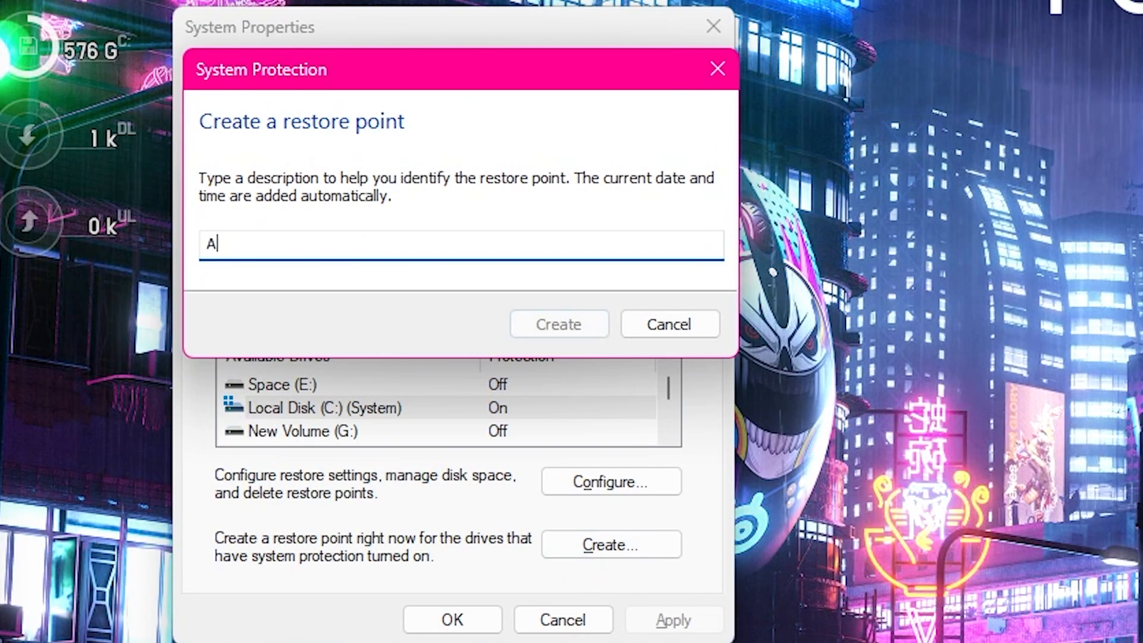
click(558, 324)
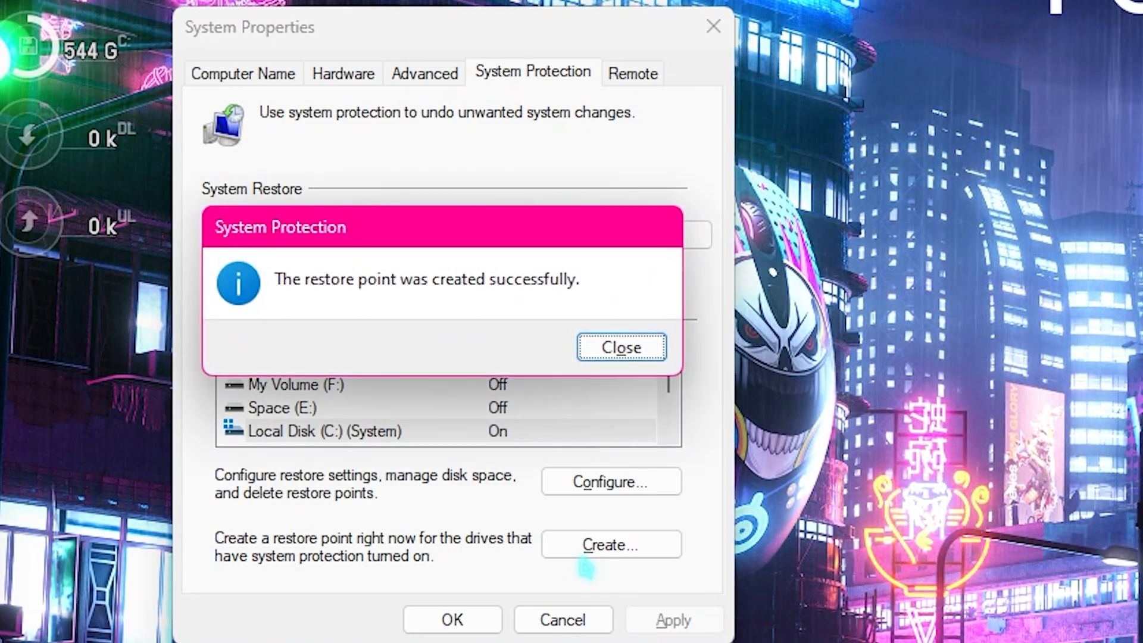
click(621, 347)
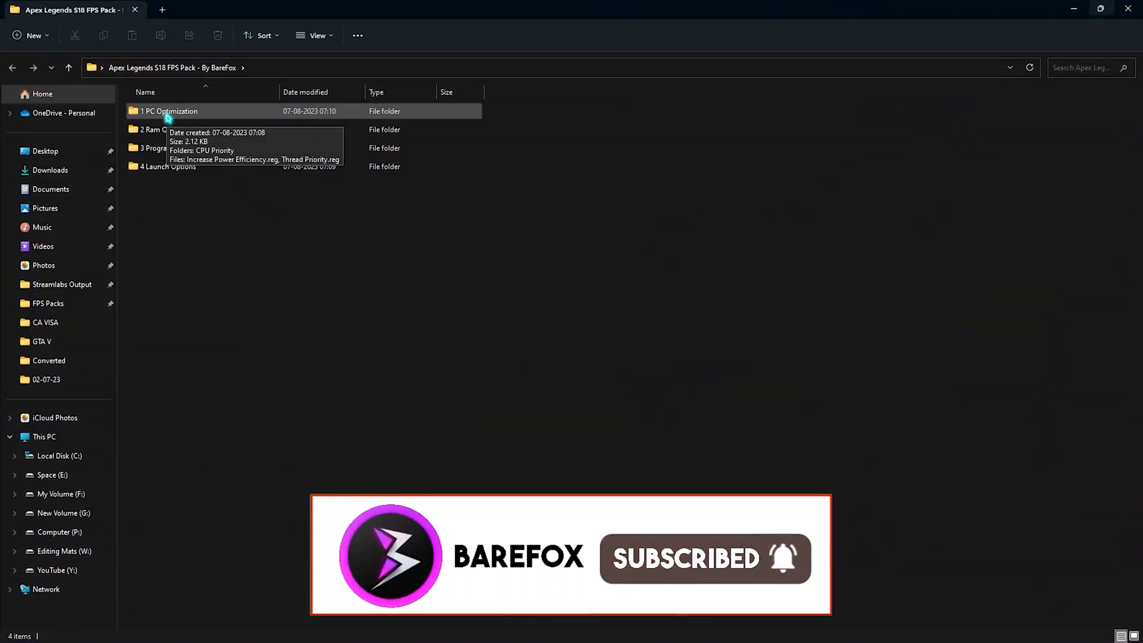
Open 1 PC Optimization > CPU Priority and check the processor in System Information
double_click(169, 111)
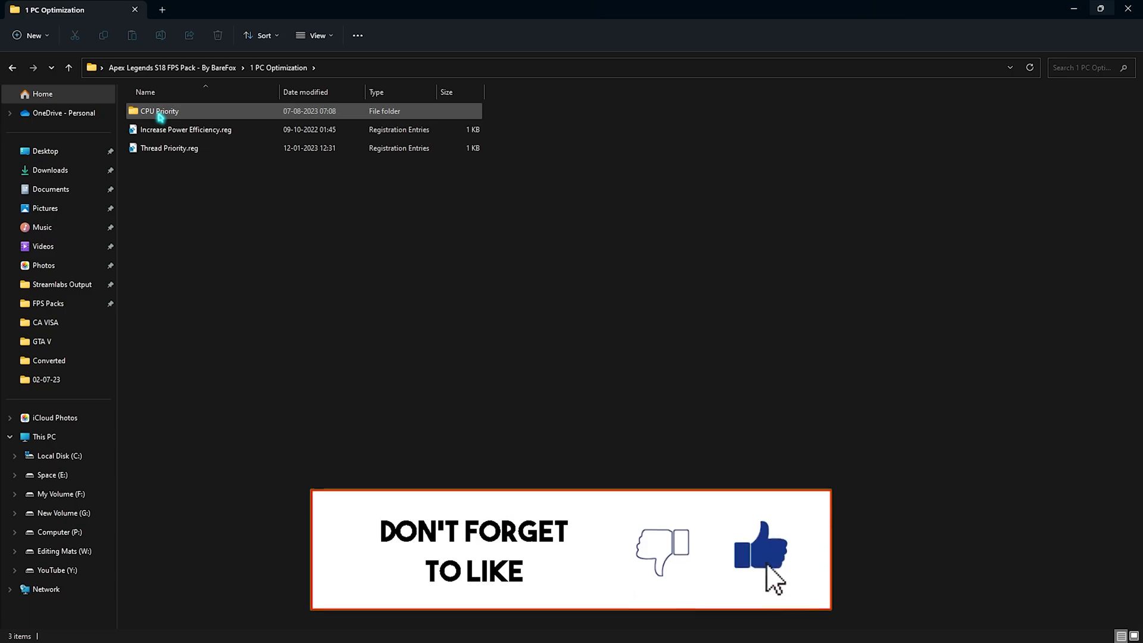
double_click(159, 111)
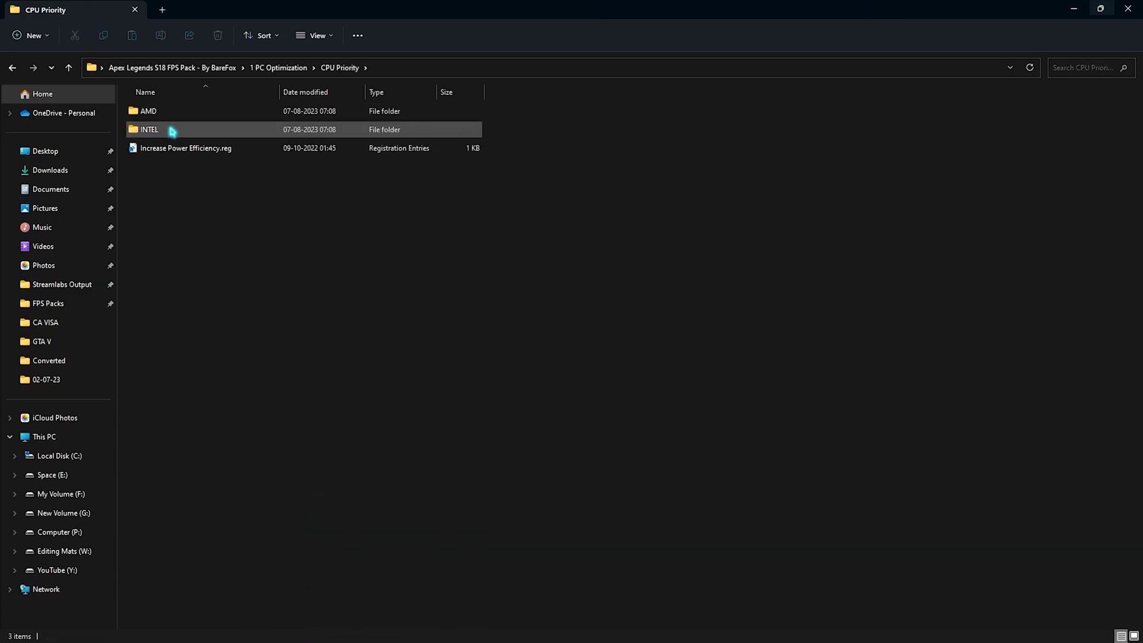
mouse_move(179, 111)
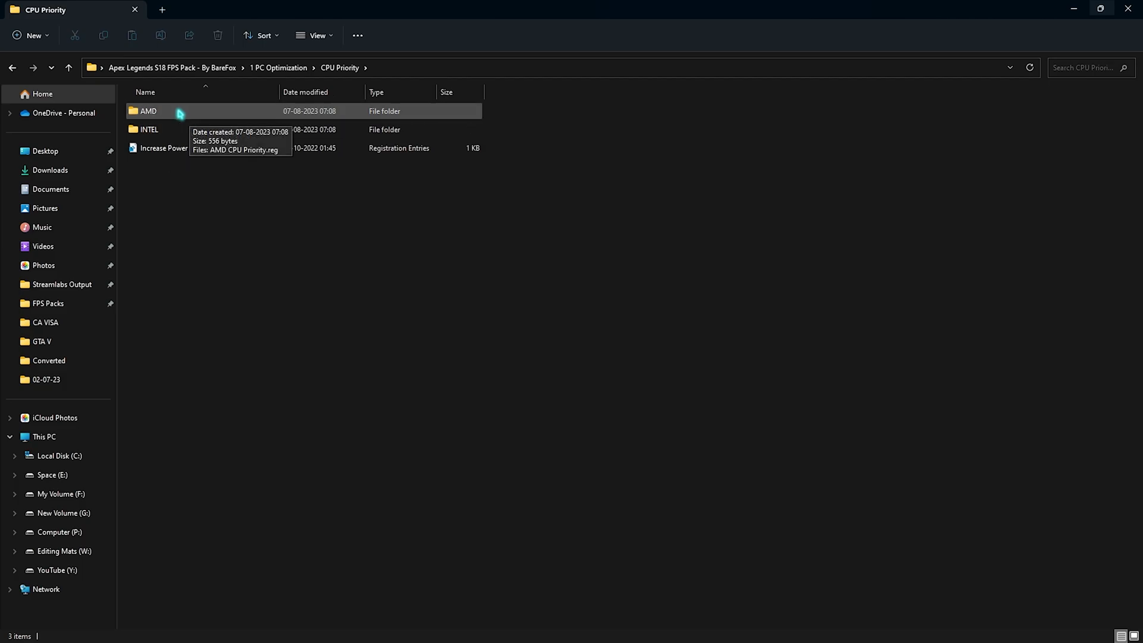
click(492, 628)
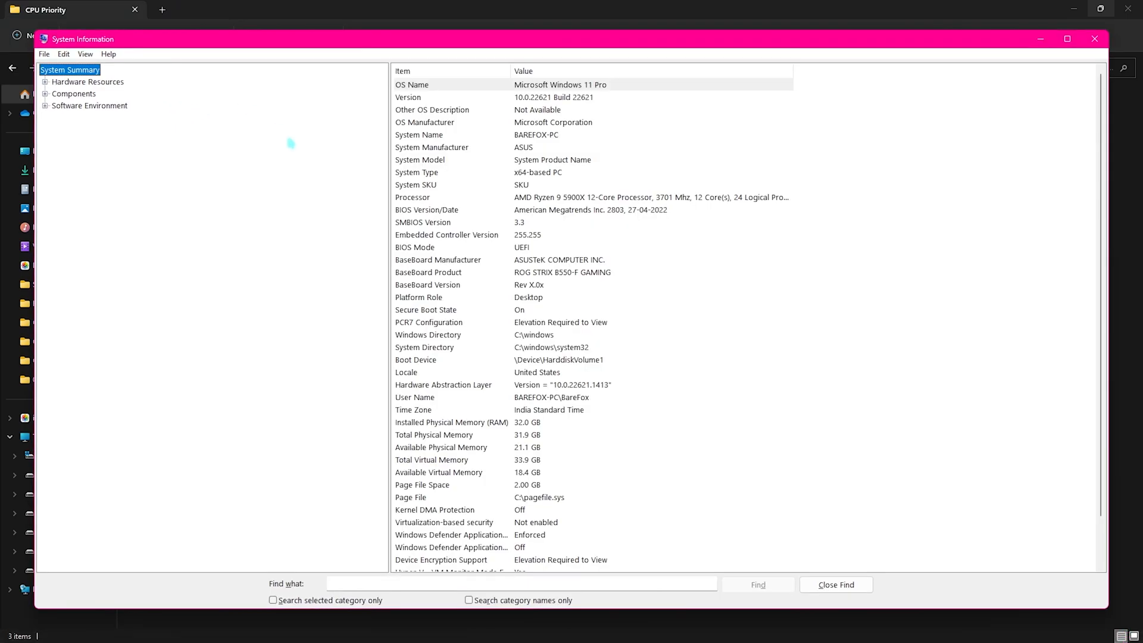
click(521, 197)
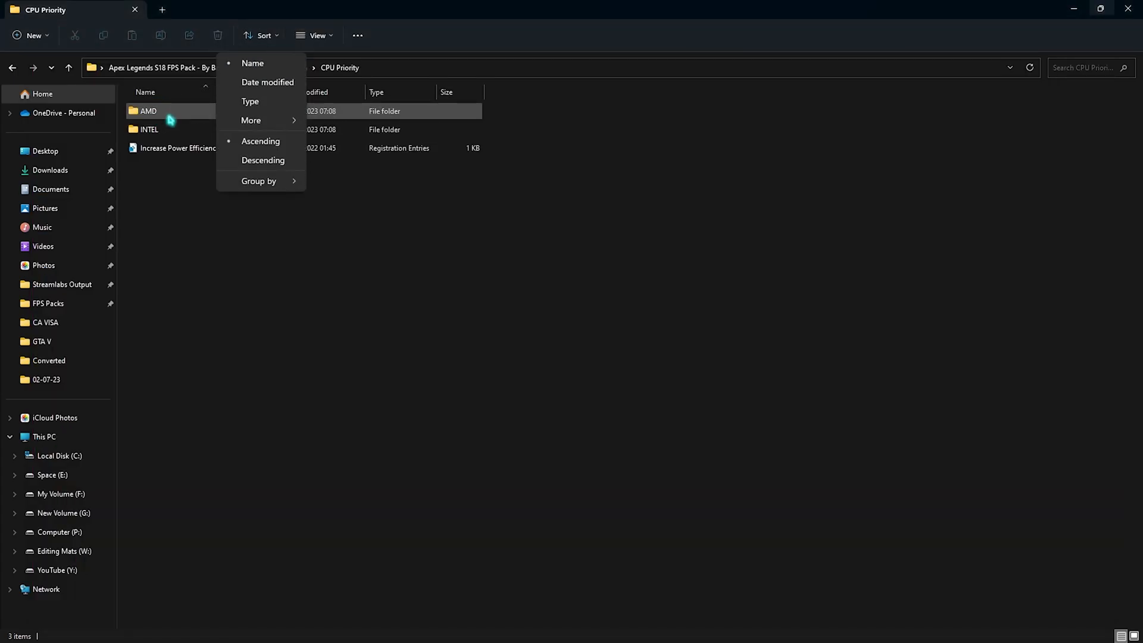
Open the AMD subfolder and run its CPU Priority registry file
click(148, 111)
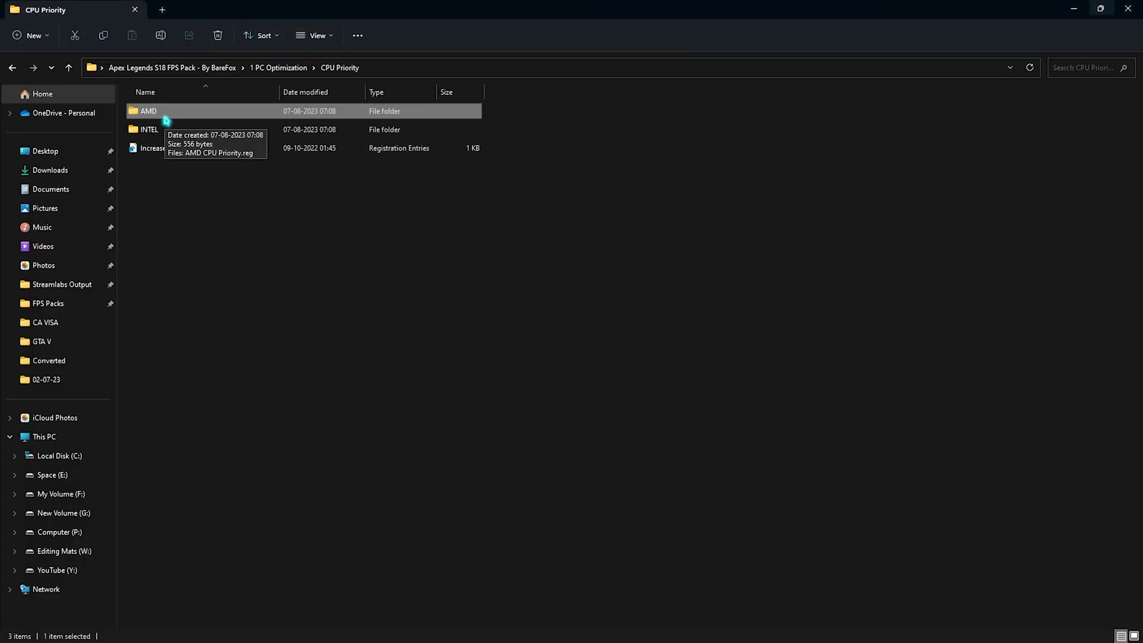
double_click(148, 111)
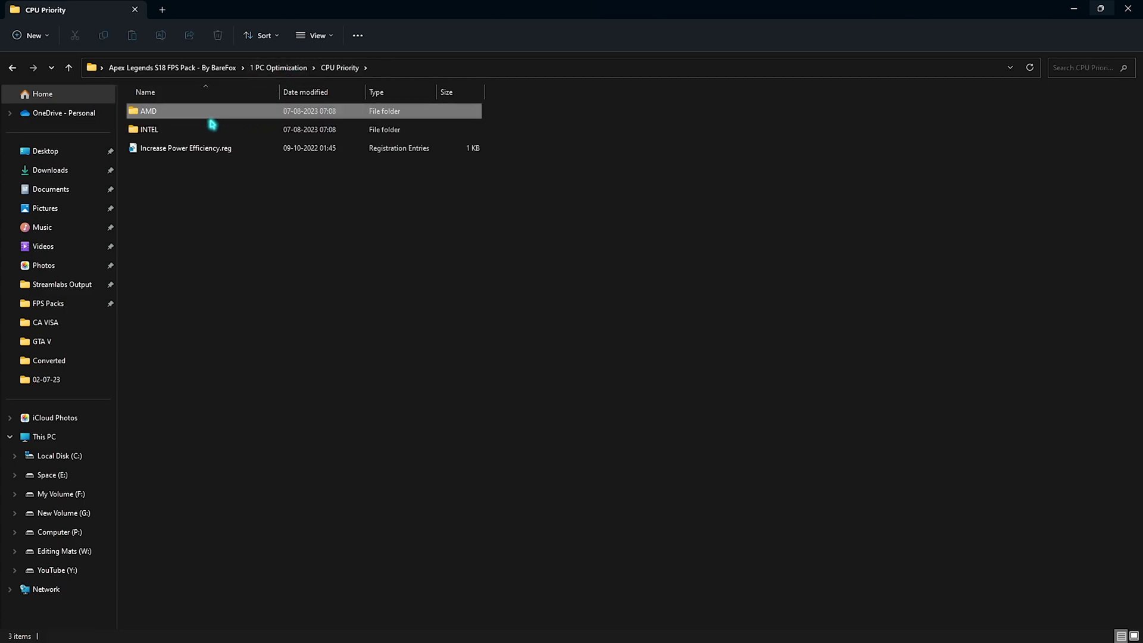
click(149, 130)
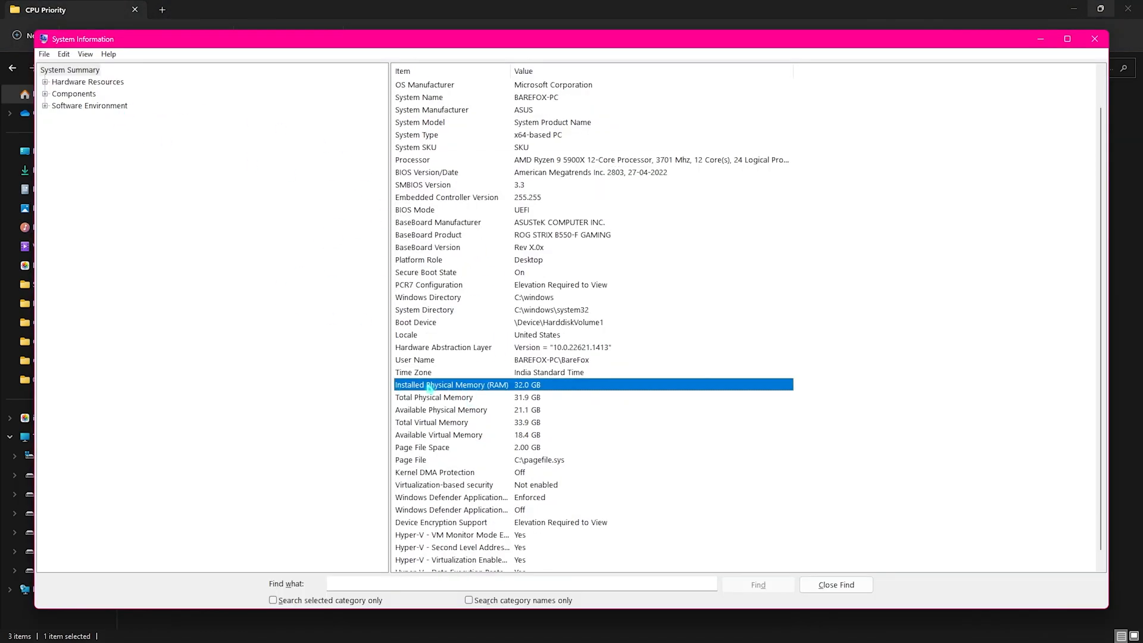
mouse_move(1055, 151)
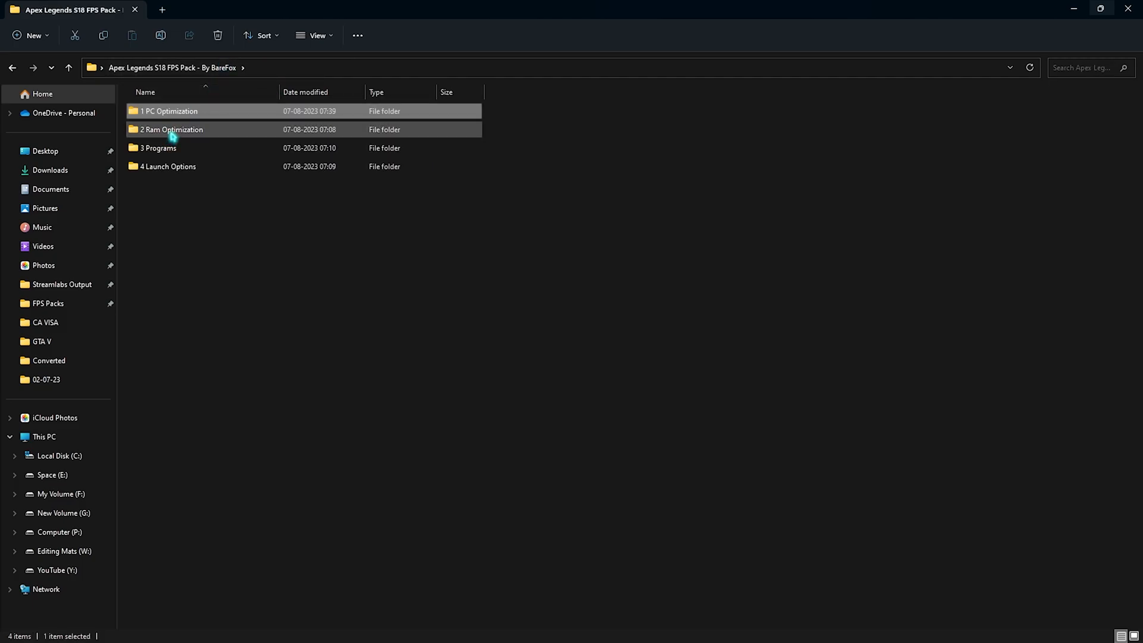
mouse_move(173, 130)
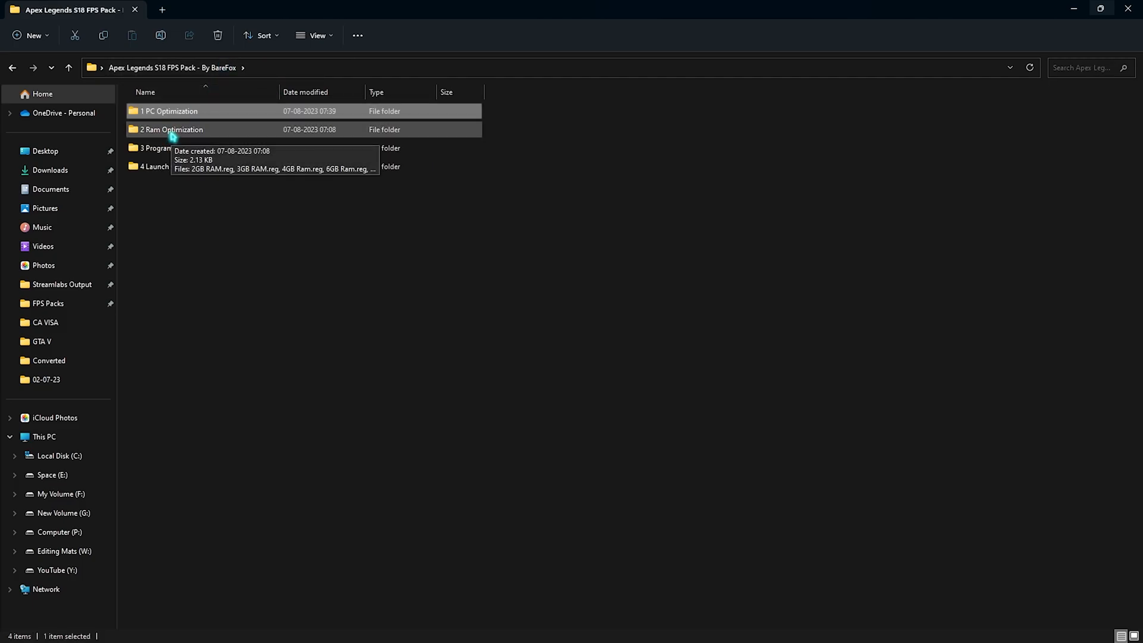
Run 32GB Ram.reg from the 2 Ram Optimization folder and confirm the prompt
double_click(172, 129)
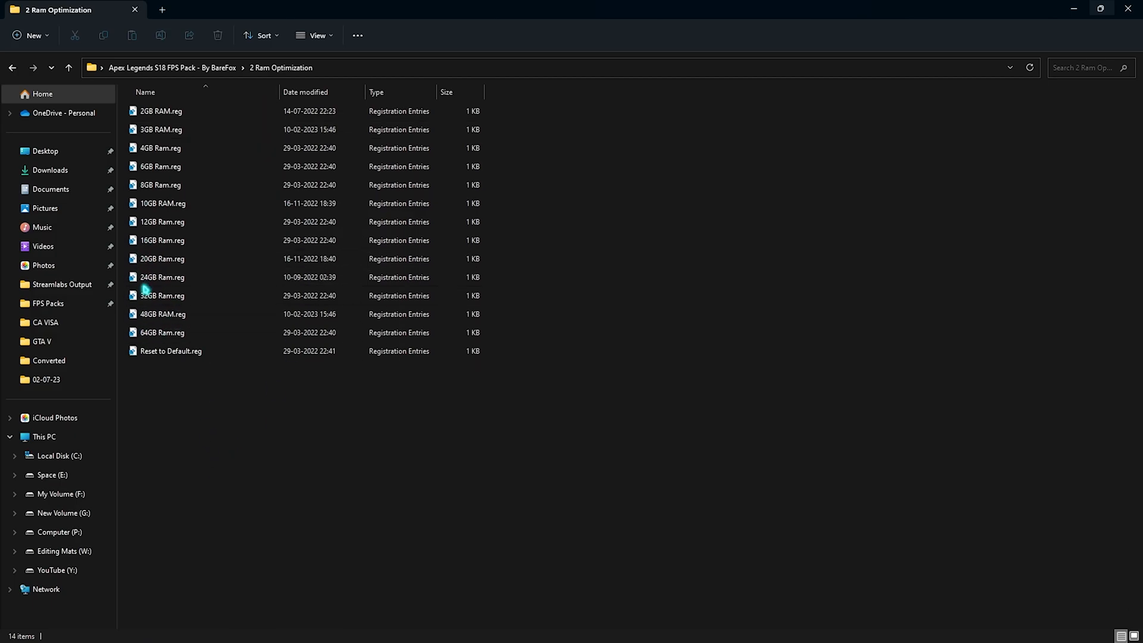
mouse_move(162, 295)
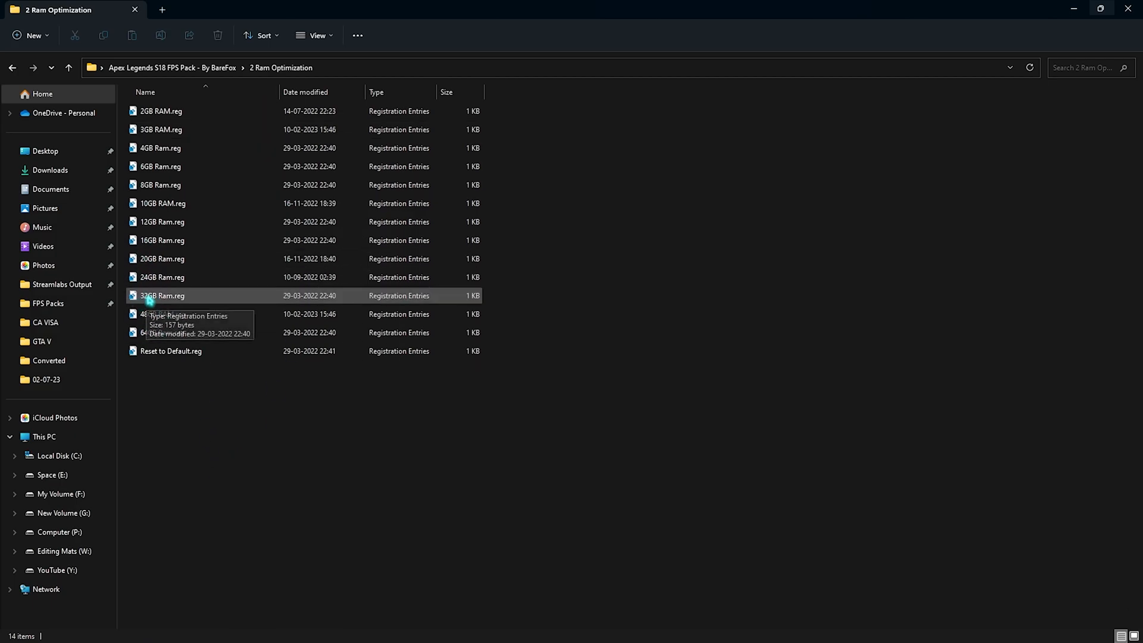
click(162, 277)
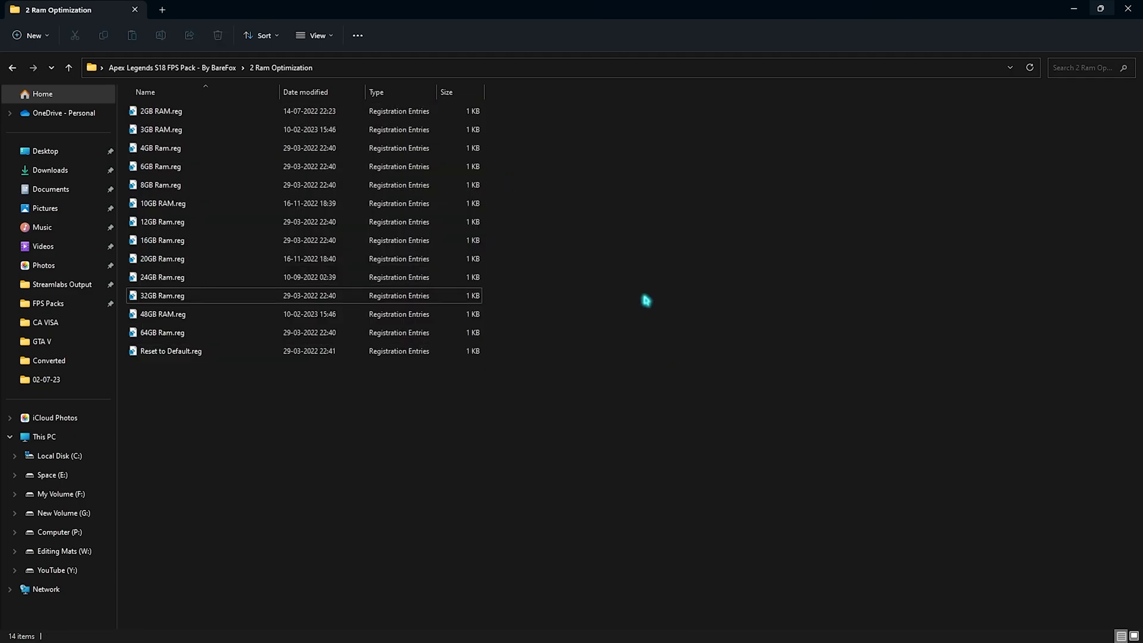
click(171, 350)
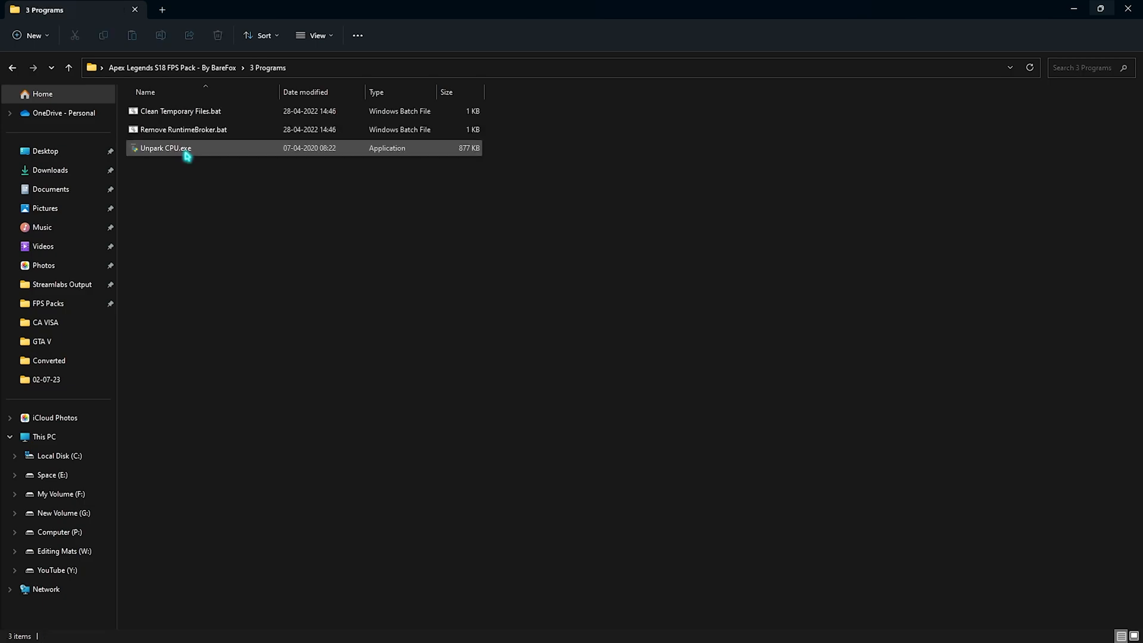
Run Clean Temporary Files.bat as administrator, then right-click Remove RuntimeBroker.bat
click(179, 110)
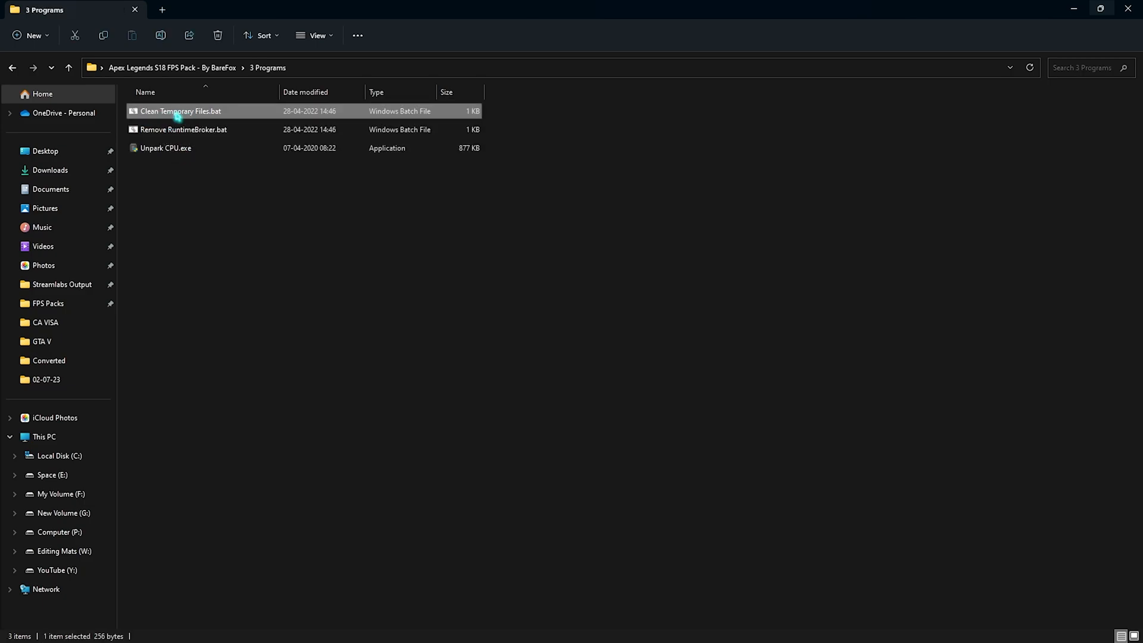
click(183, 129)
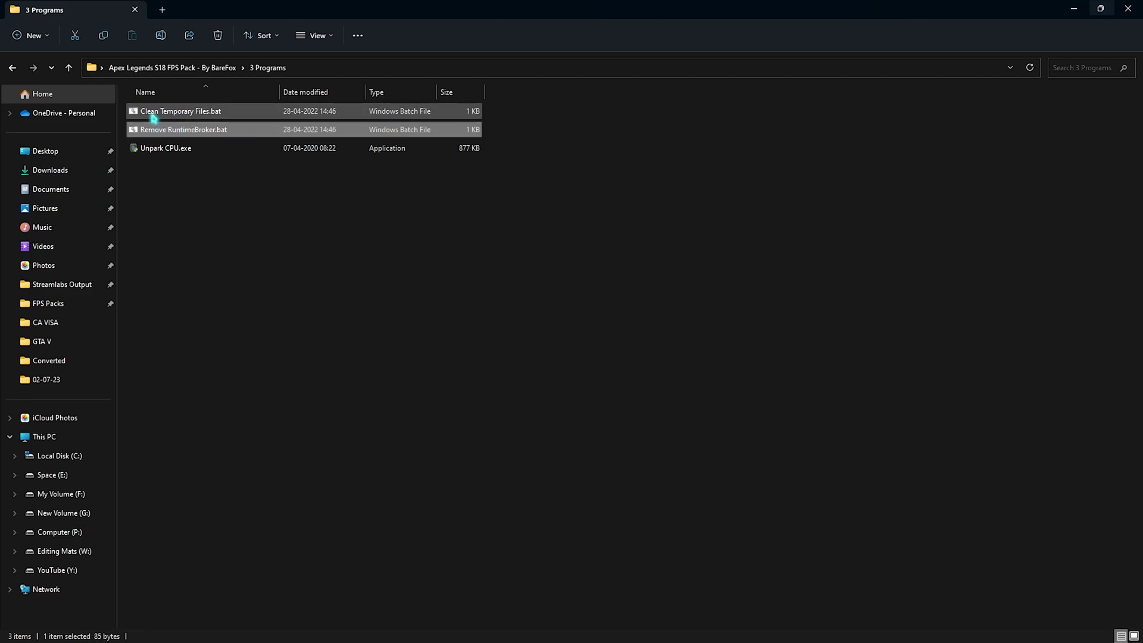
click(182, 129)
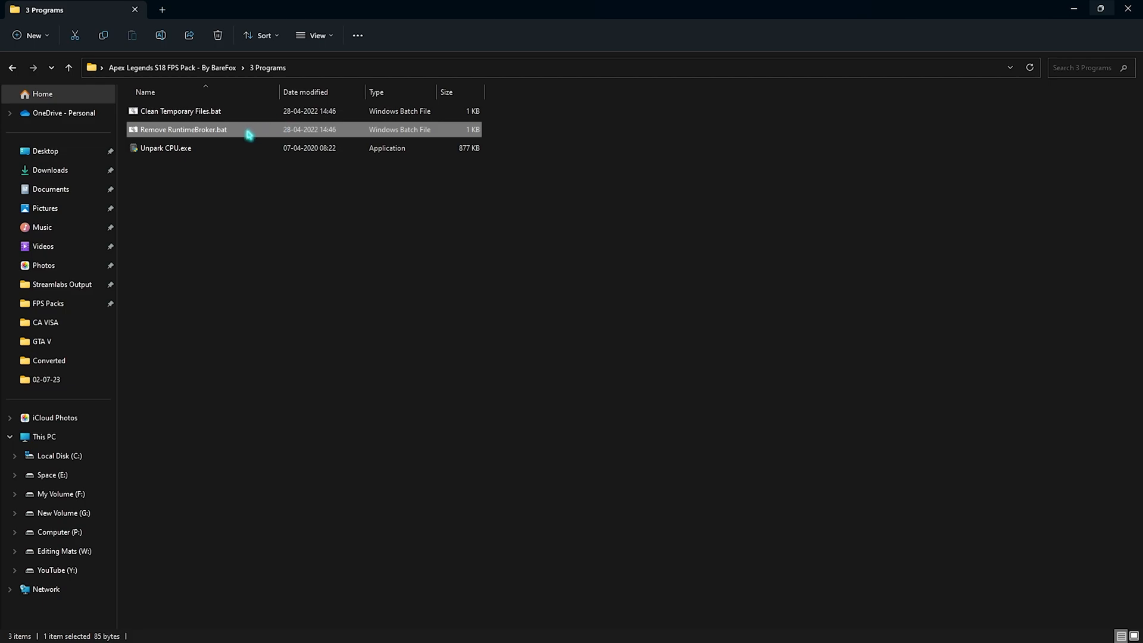
right_click(183, 129)
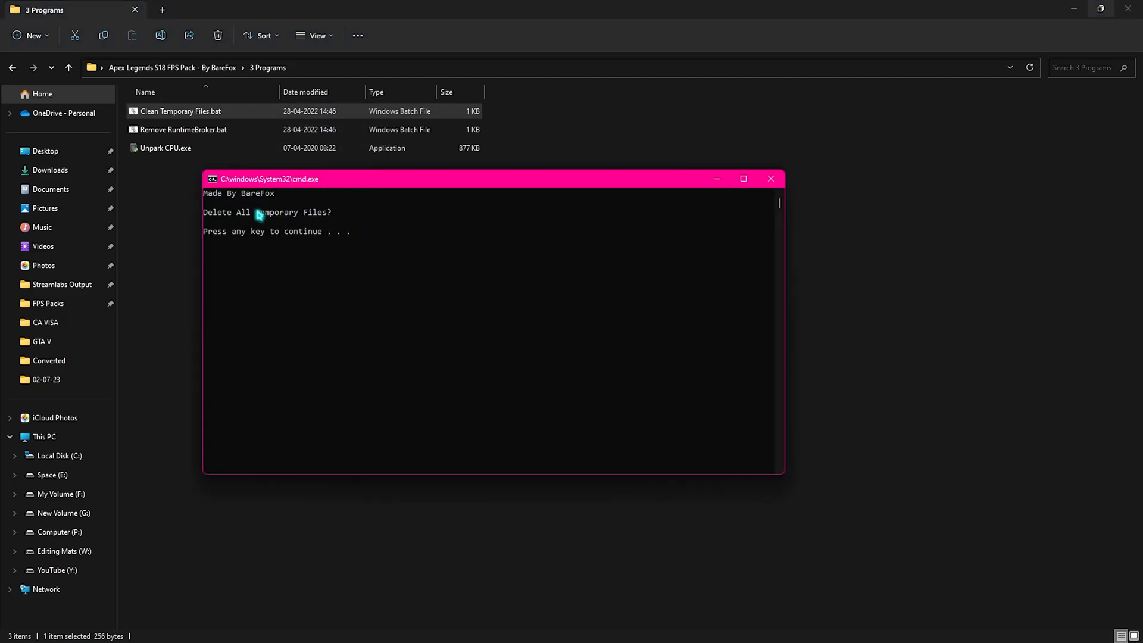
key(enter)
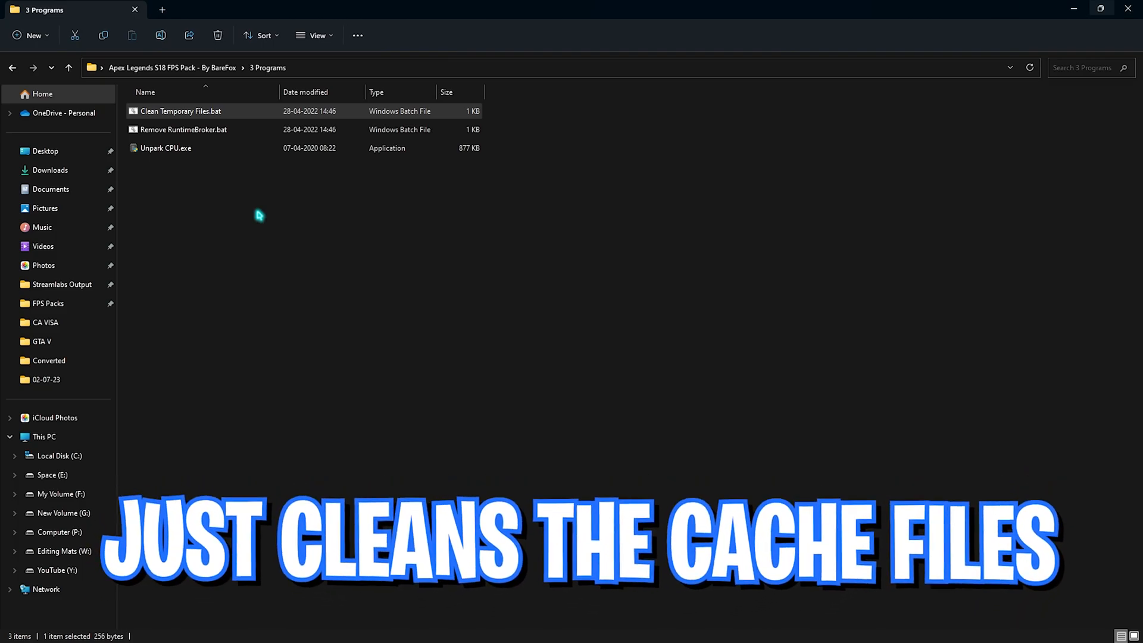
right_click(184, 129)
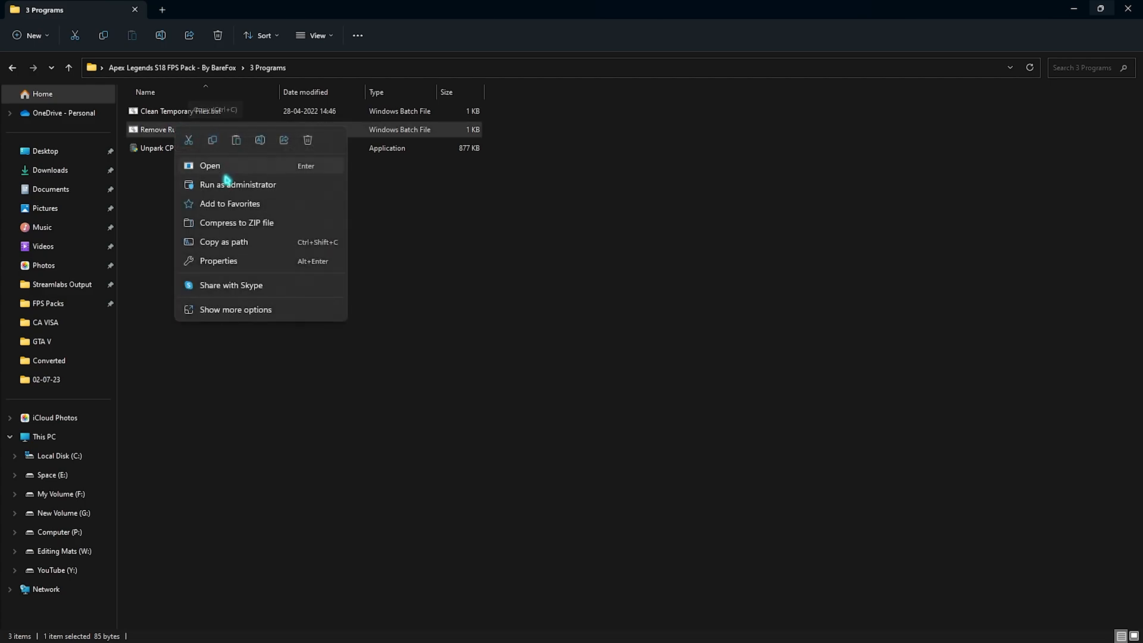
mouse_move(237, 184)
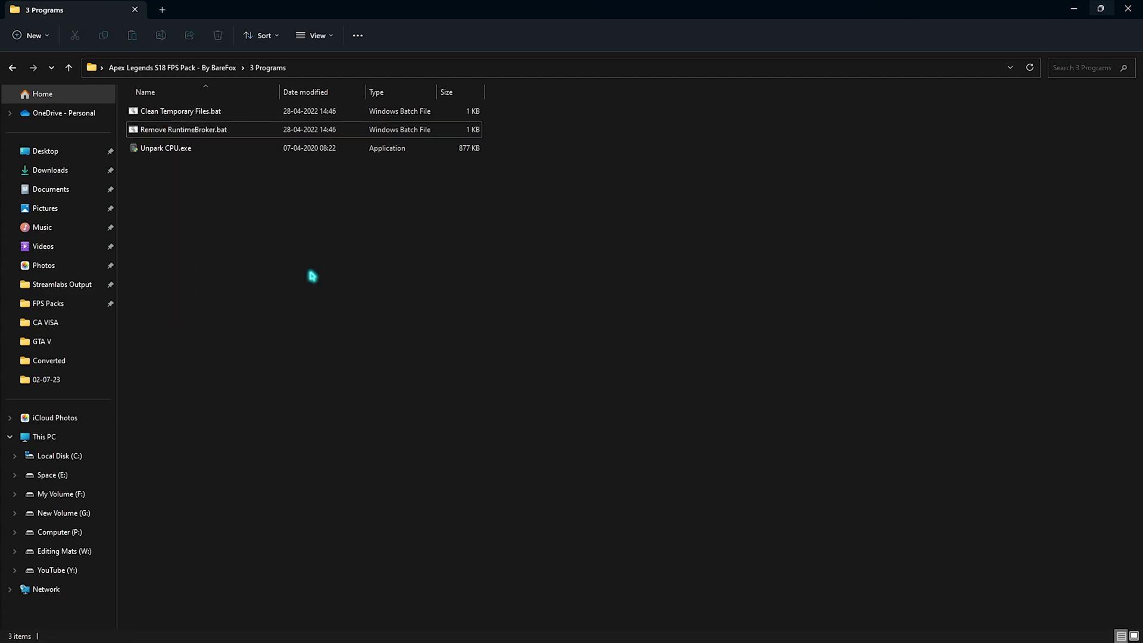
Launch Unpark CPU.exe from 3 Programs as administrator
click(165, 148)
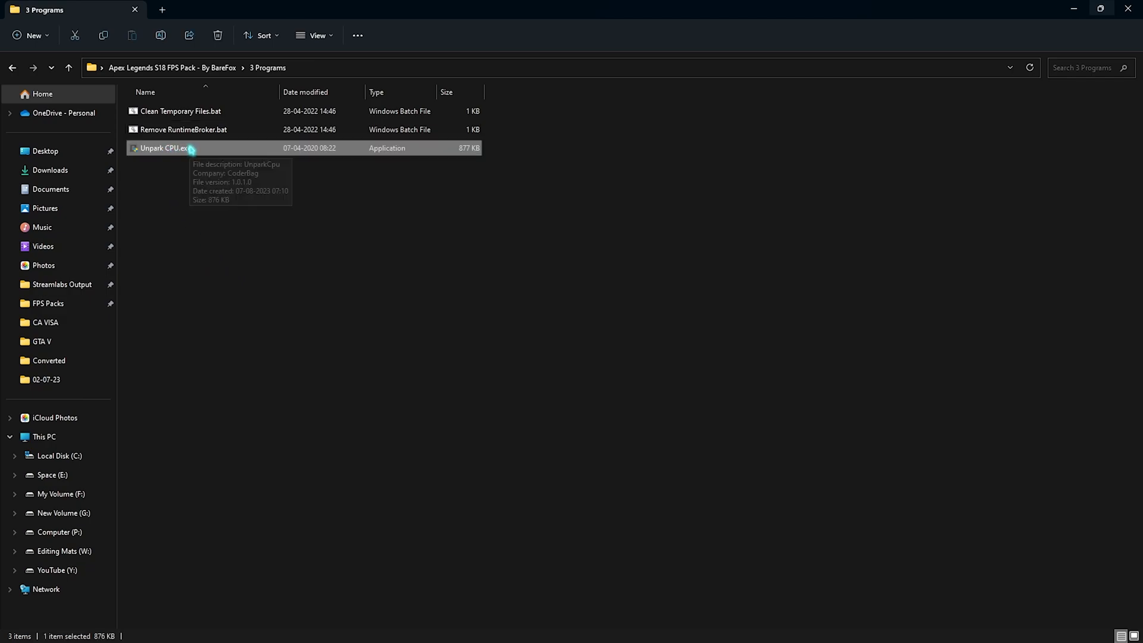
right_click(163, 148)
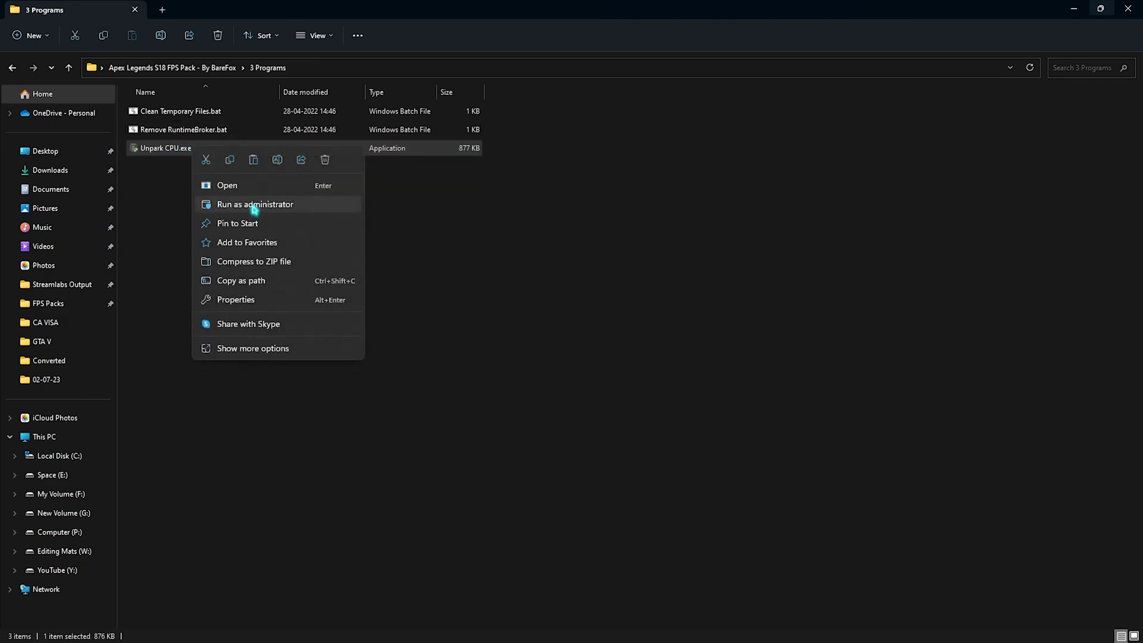
click(254, 204)
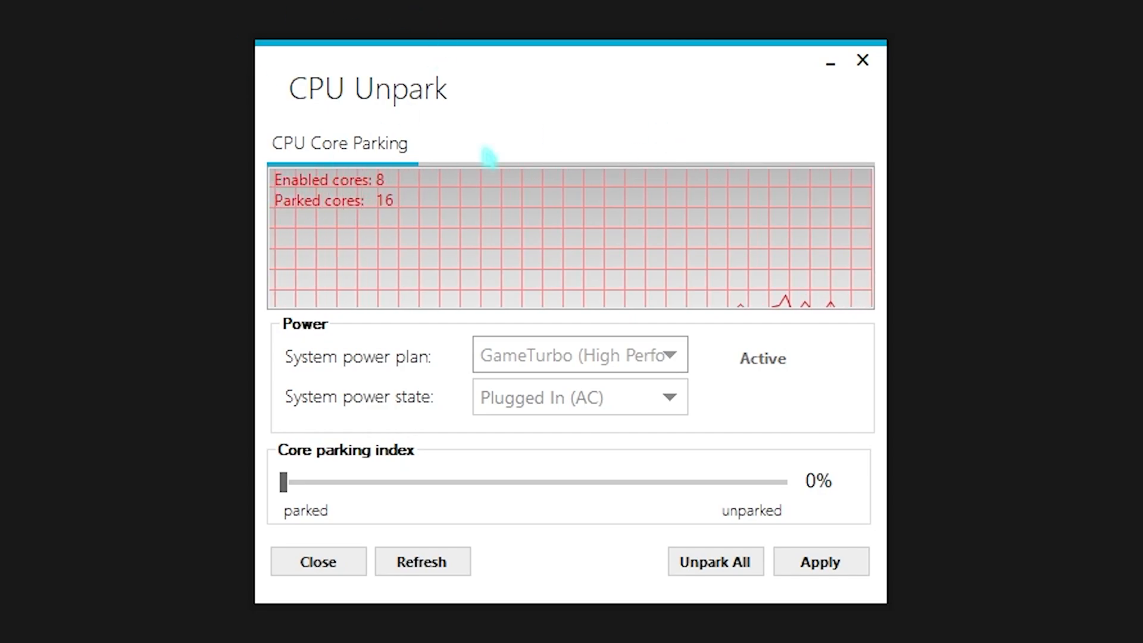
Set the core parking index to 100%, apply it, and unpark all cores
drag(282, 481, 288, 481)
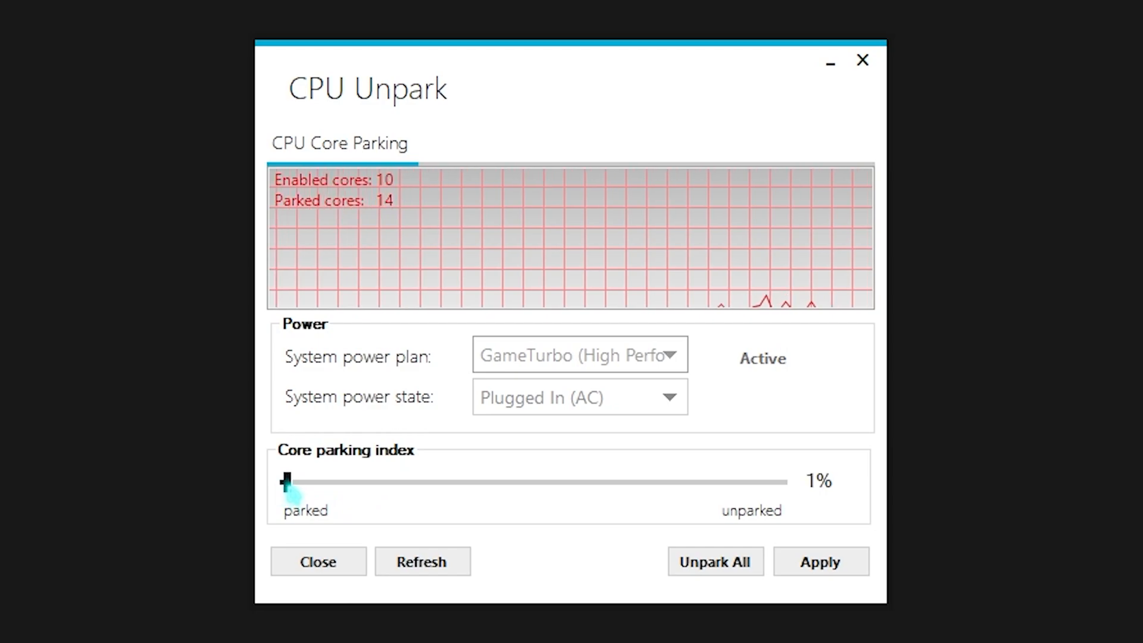
drag(286, 481, 783, 482)
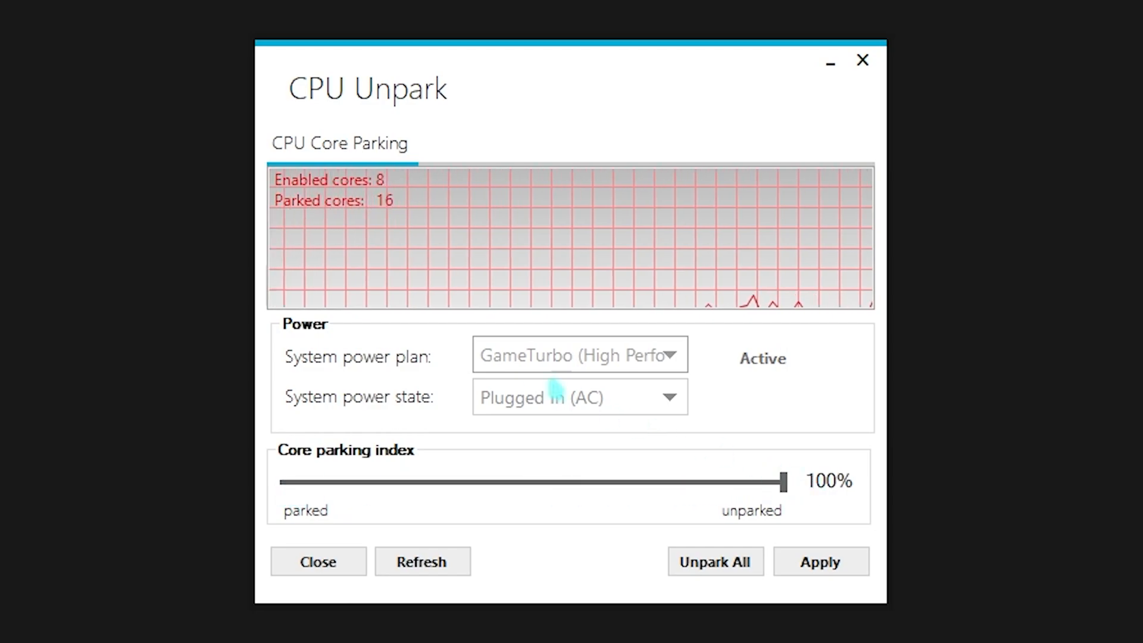
click(820, 561)
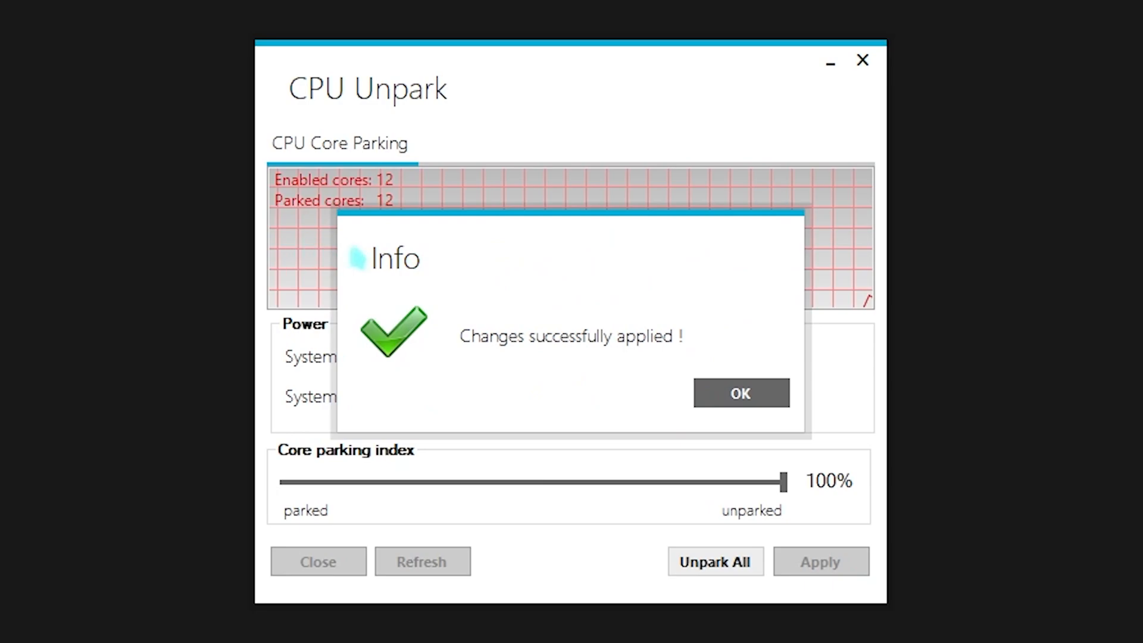
click(740, 392)
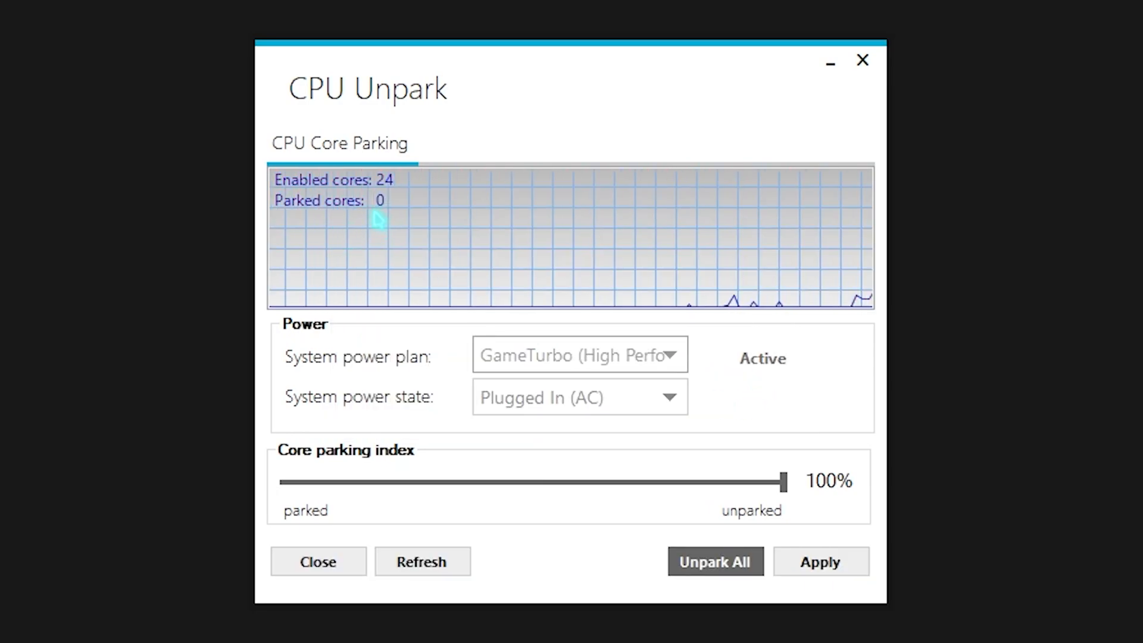
mouse_move(357, 204)
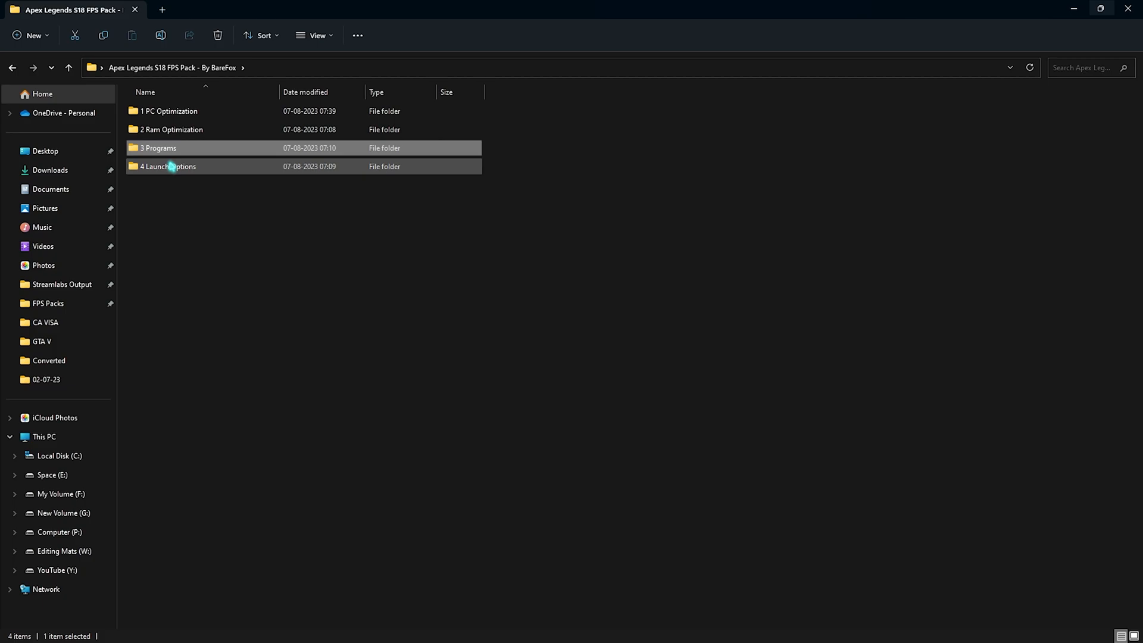
Open Launch Options.txt from 4 Launch Options, then search Start for 'steam'
double_click(168, 166)
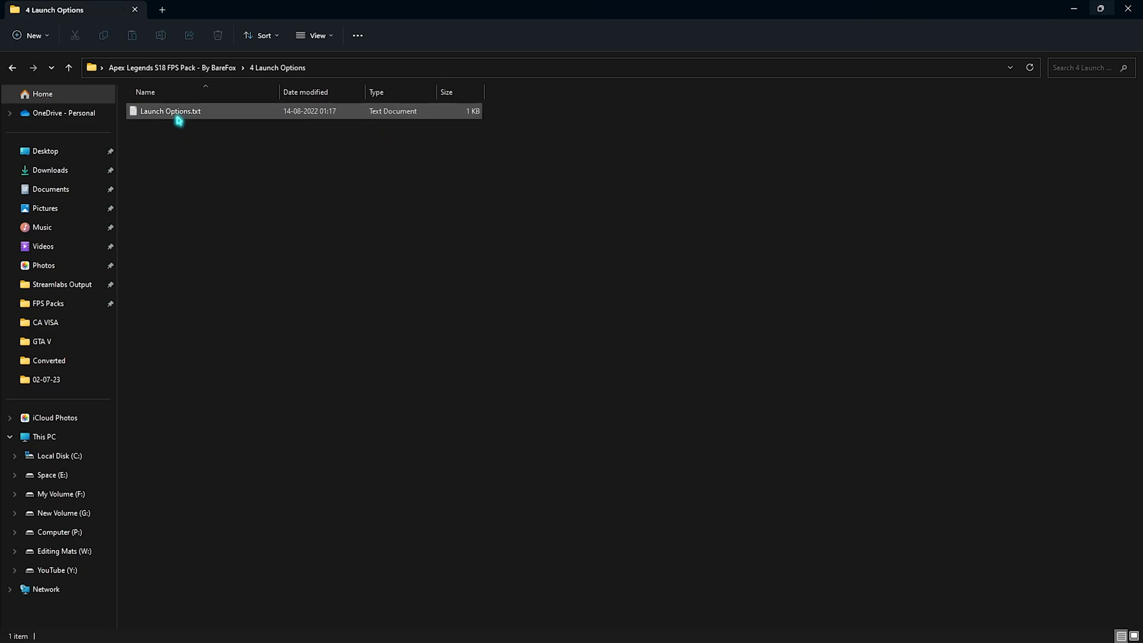
double_click(170, 111)
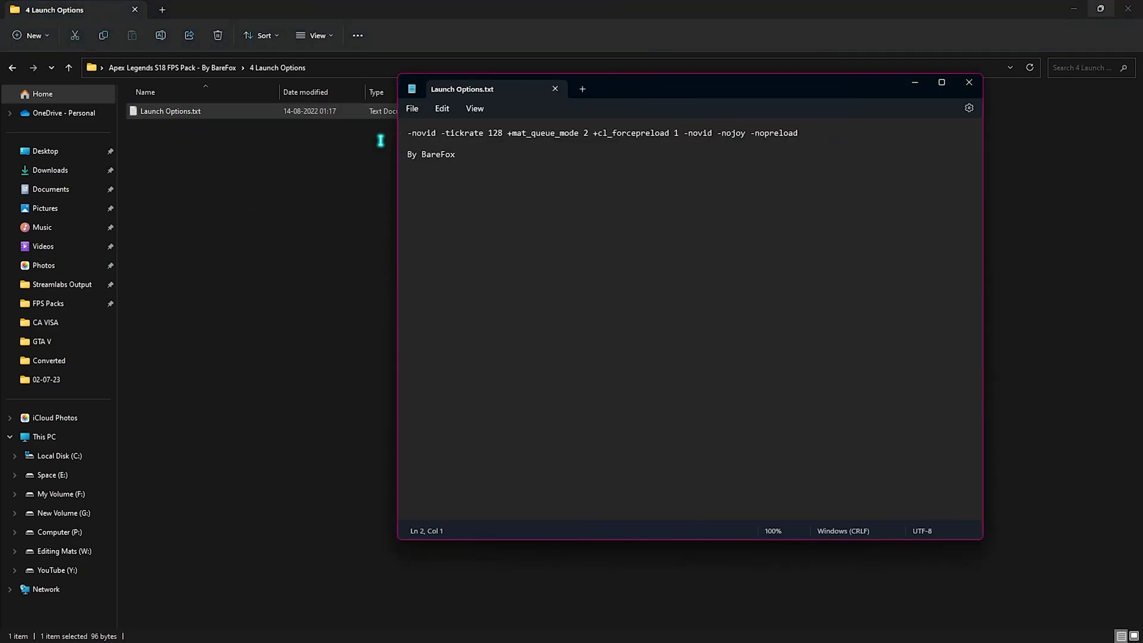
click(478, 627)
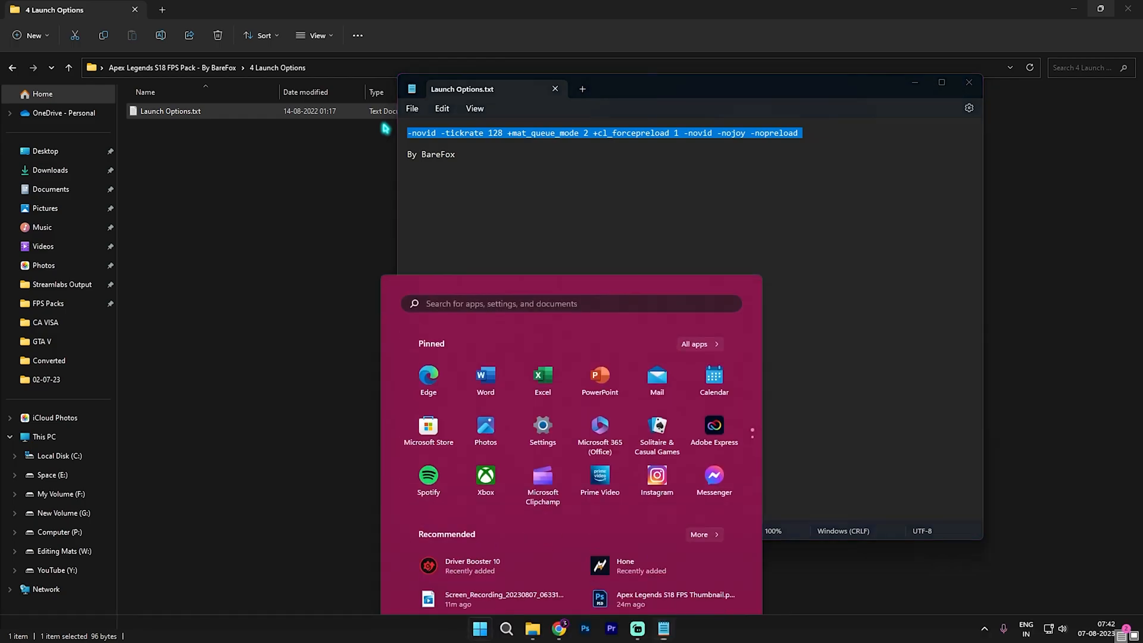
text(steam)
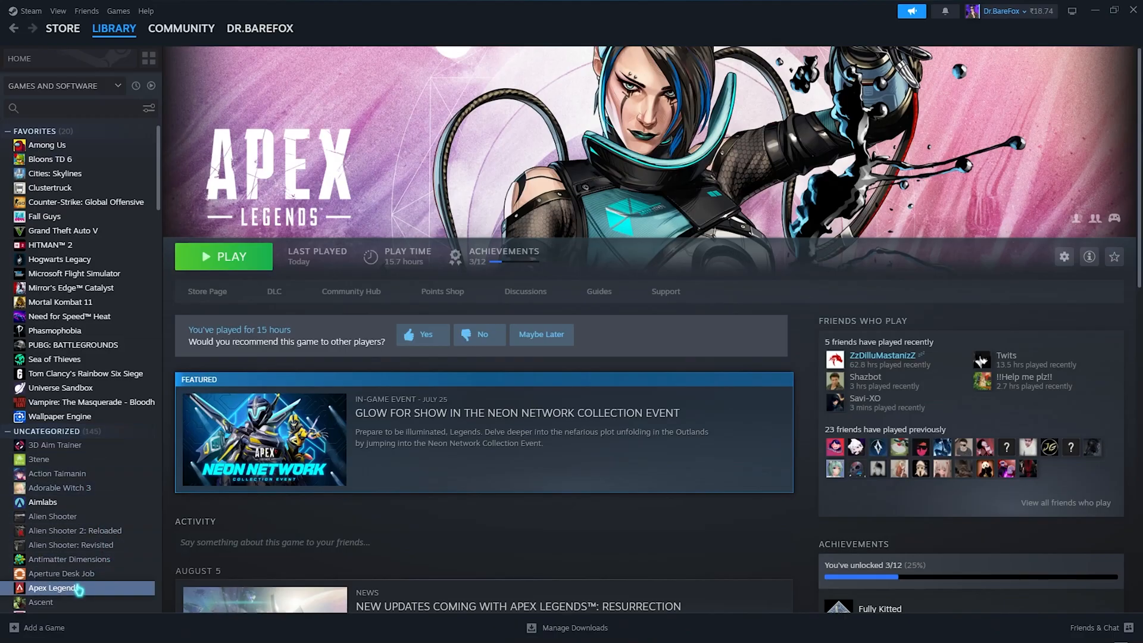
Paste the pack's launch line into Apex Legends' Properties and browse its installed files
click(1063, 256)
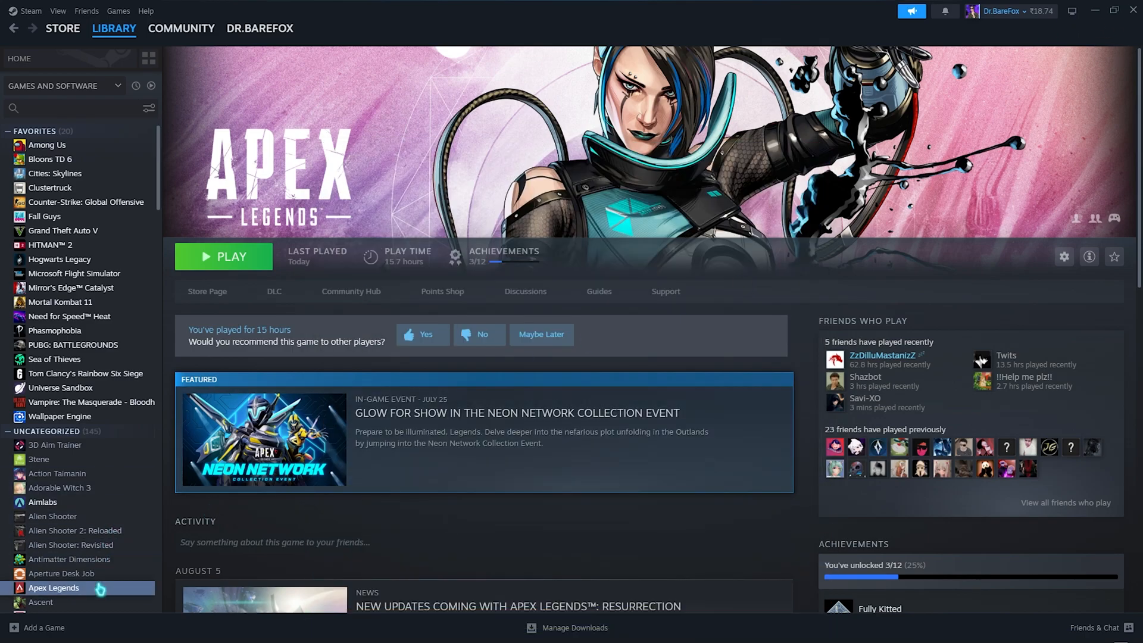
right_click(53, 588)
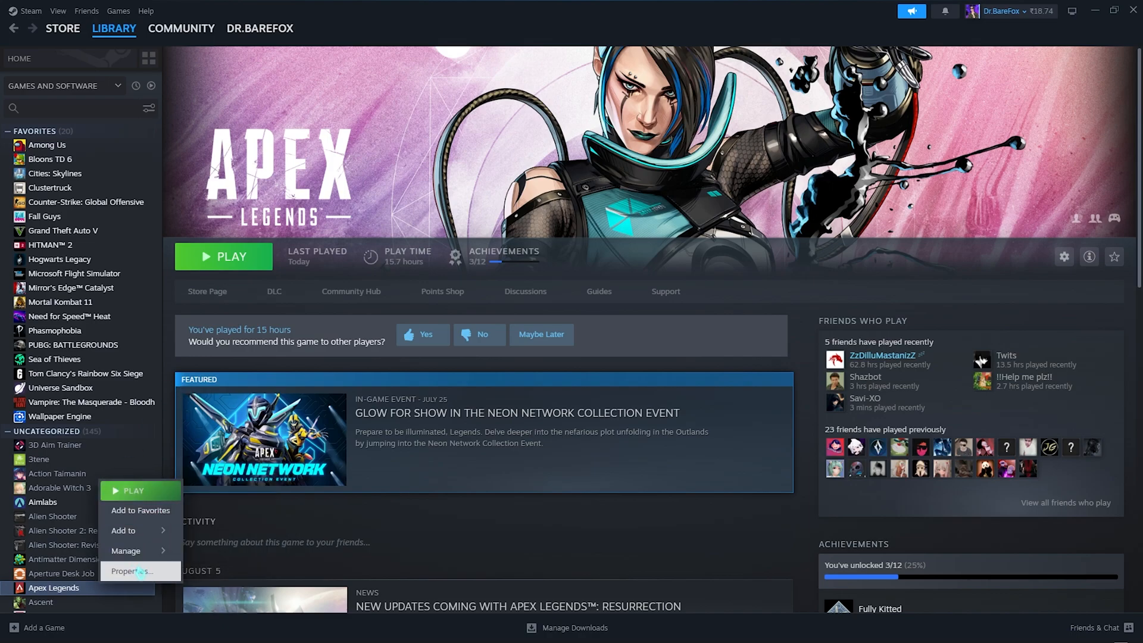
click(133, 571)
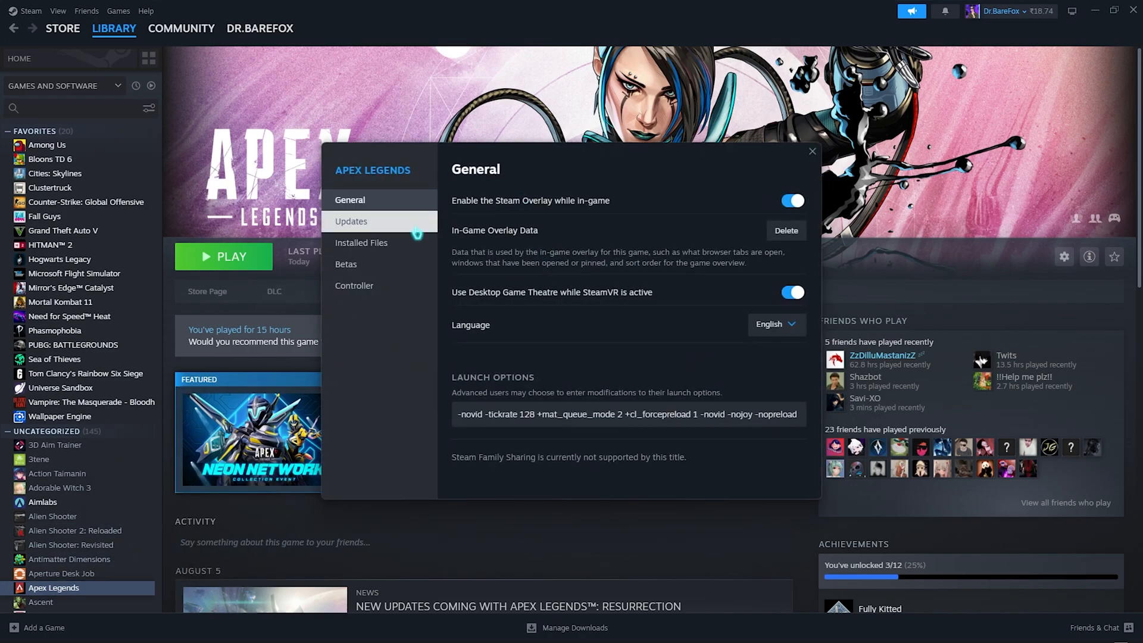
click(361, 242)
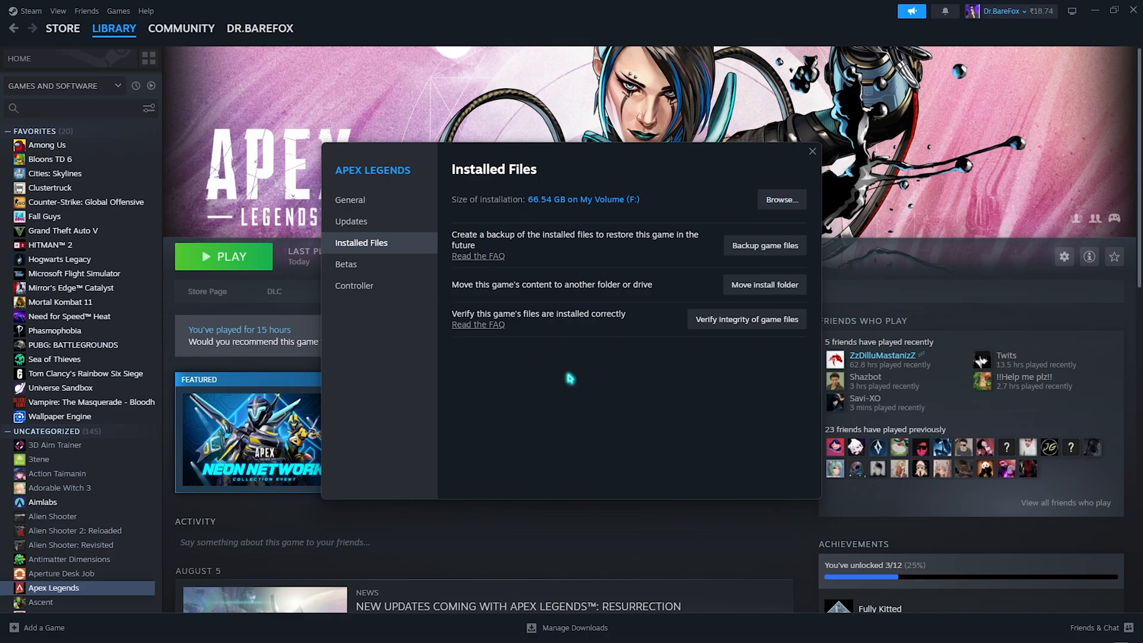
click(780, 199)
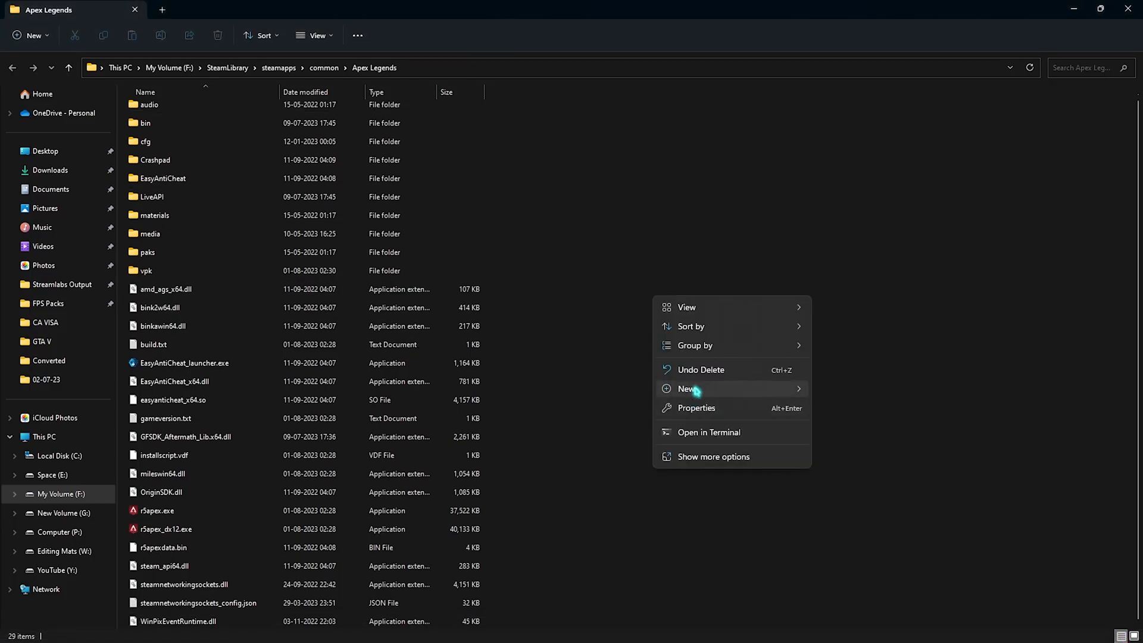
Create a text document named 'commandline' in the Apex Legends folder and open it
click(686, 389)
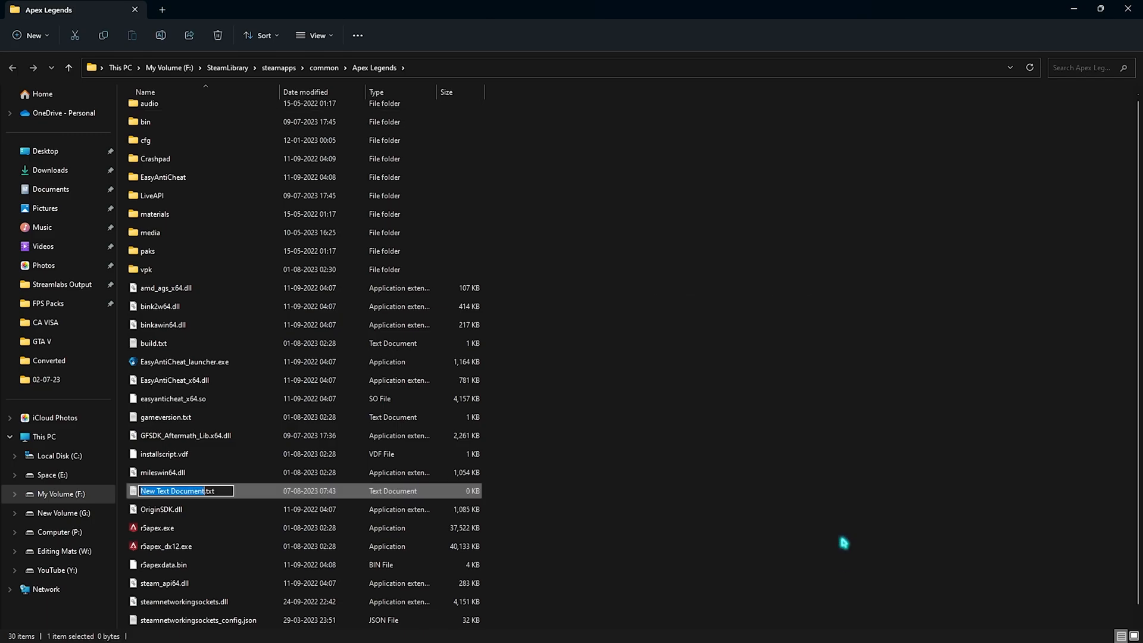
text(commandline.txt)
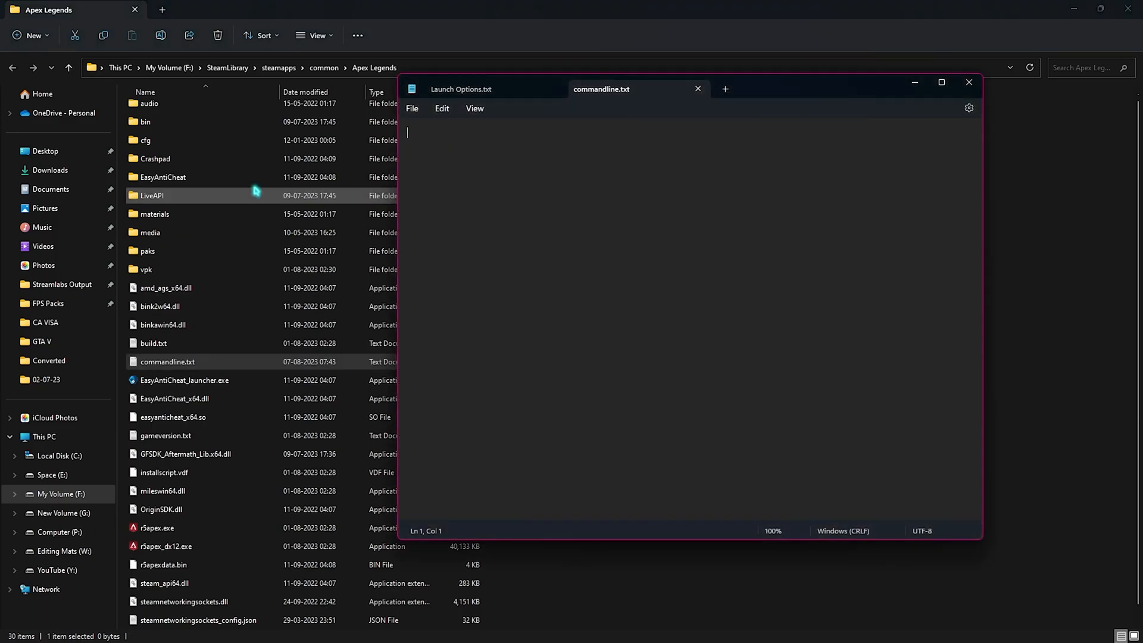
mouse_move(809, 135)
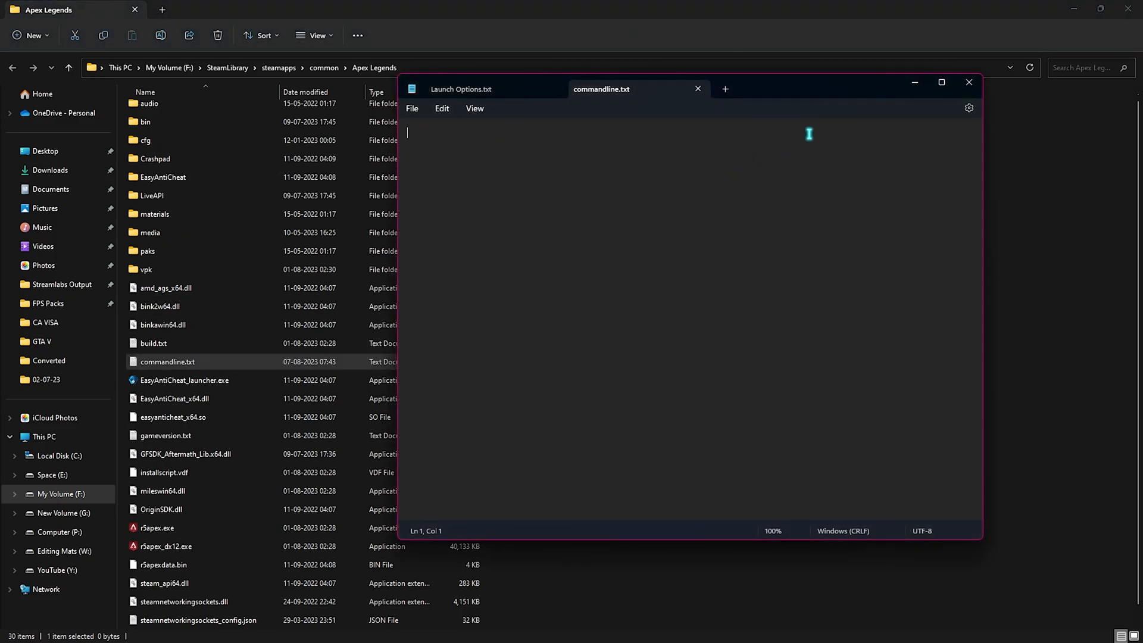
click(968, 81)
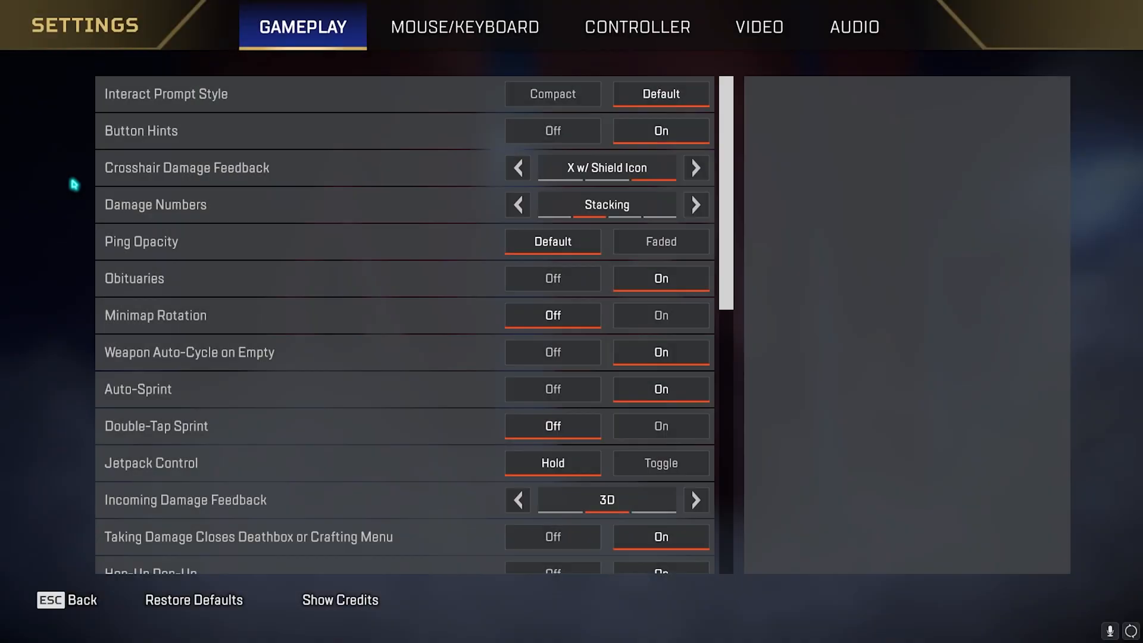
In Video settings, try a lower resolution, restore native 1920x1080, and turn V-Sync off
click(757, 27)
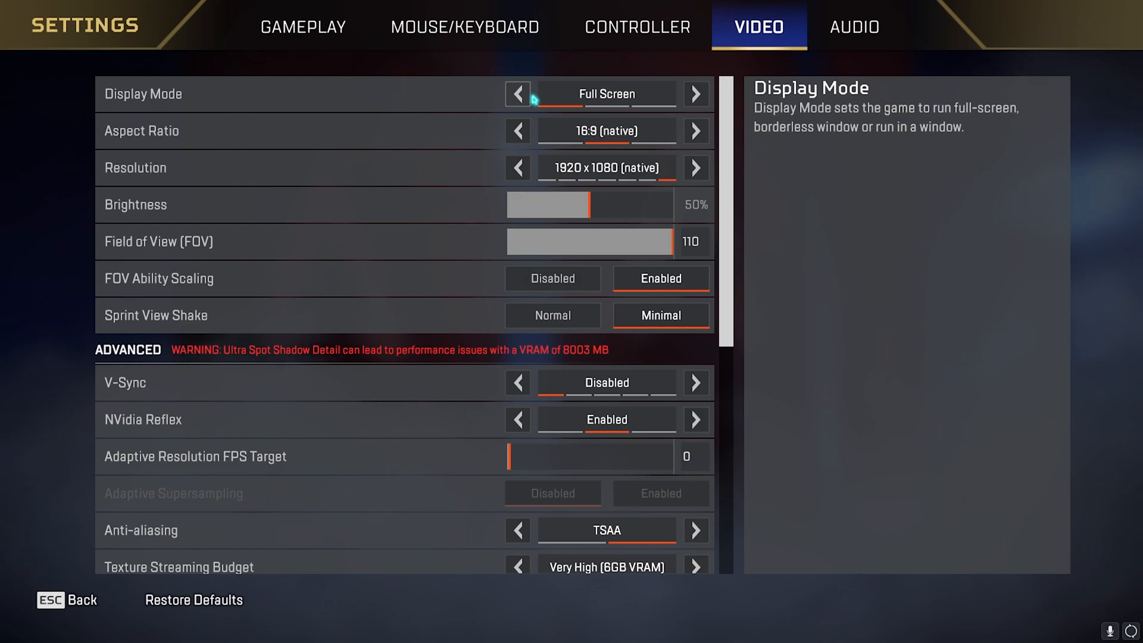
mouse_move(434, 140)
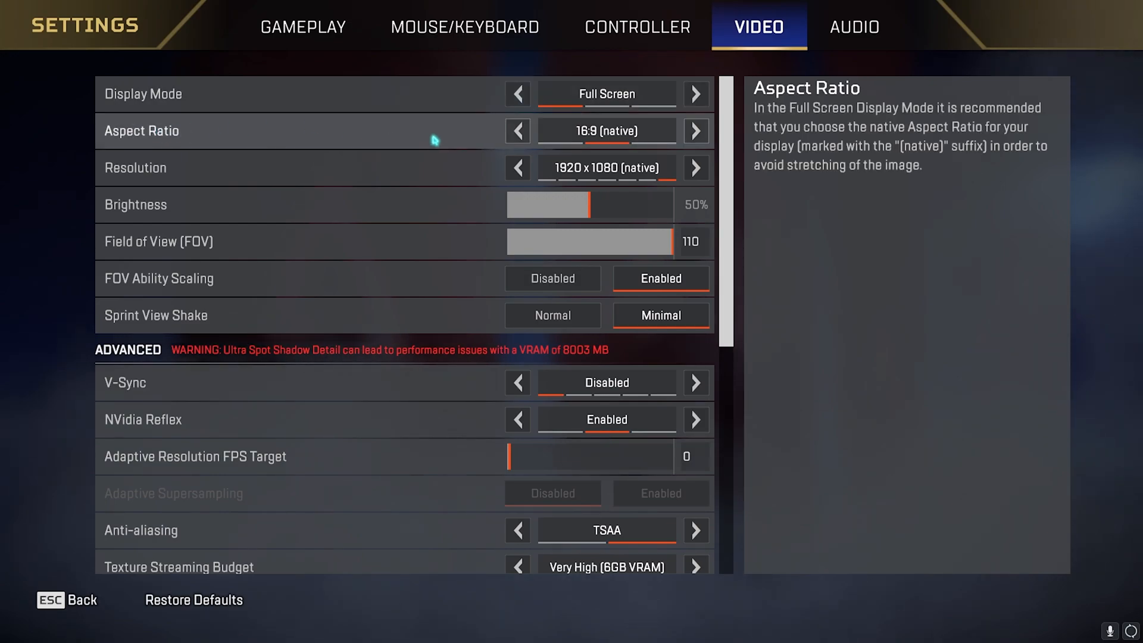
click(517, 168)
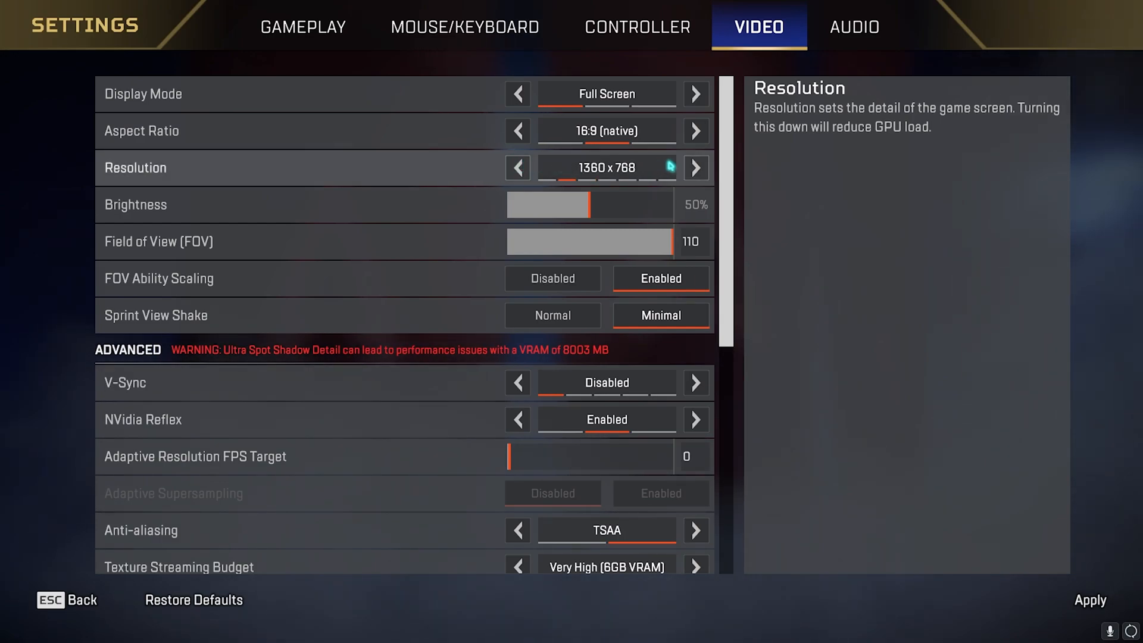
click(695, 167)
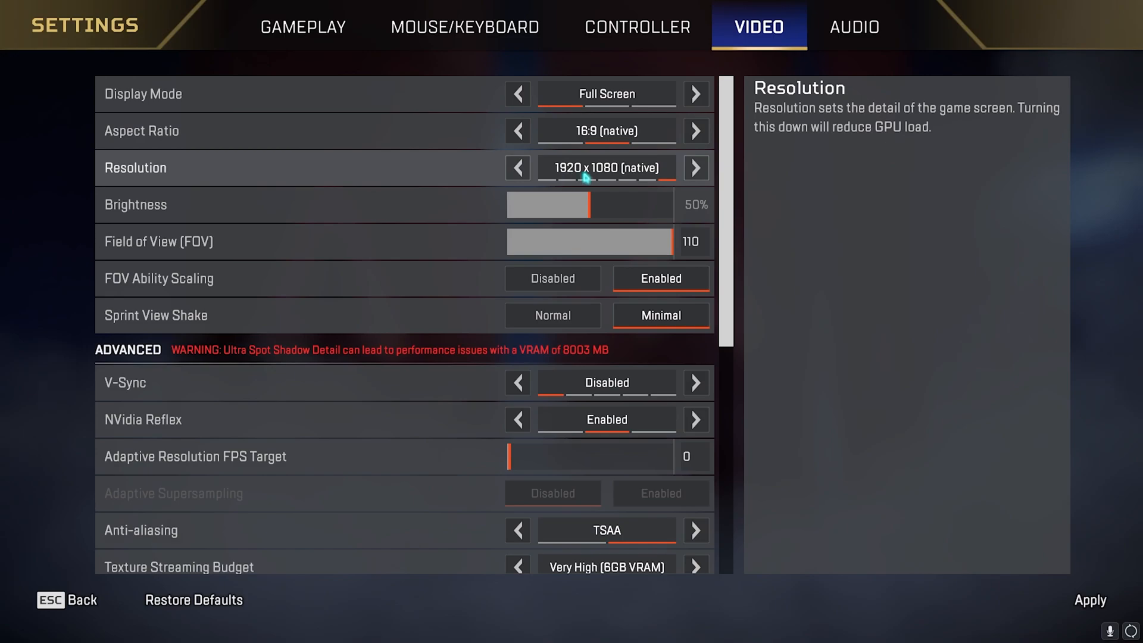
mouse_move(353, 241)
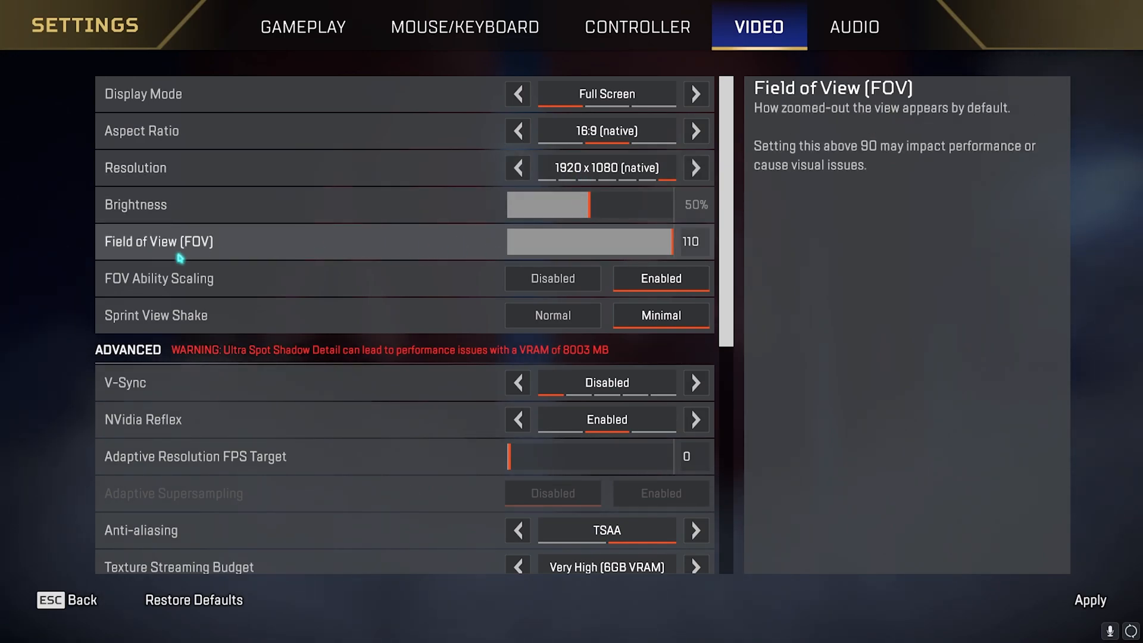
mouse_move(614, 255)
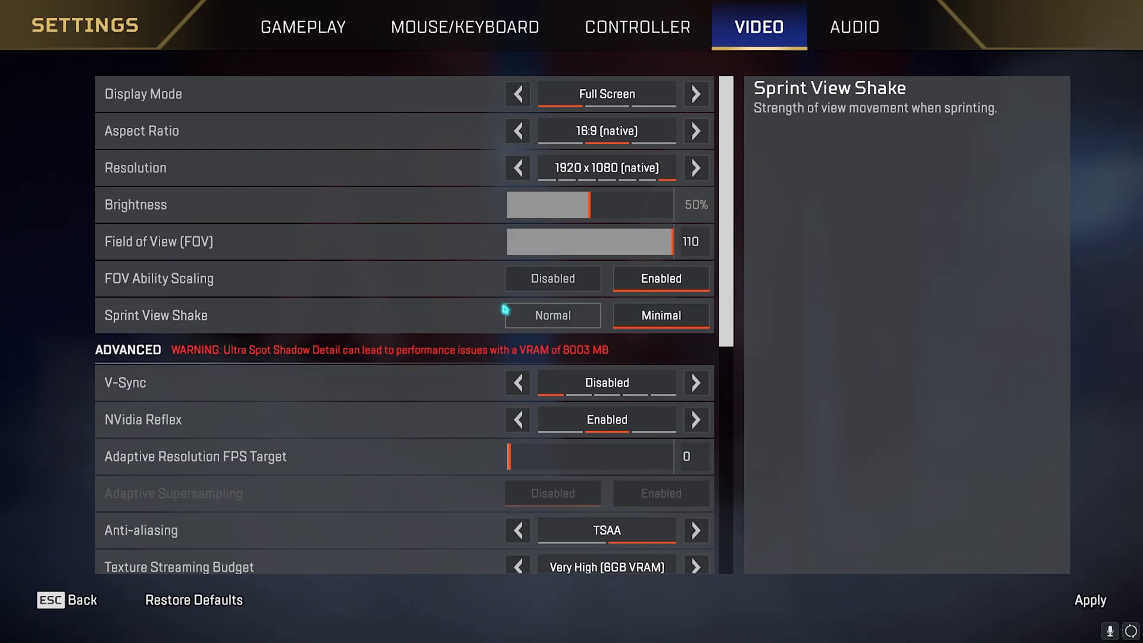
mouse_move(517, 383)
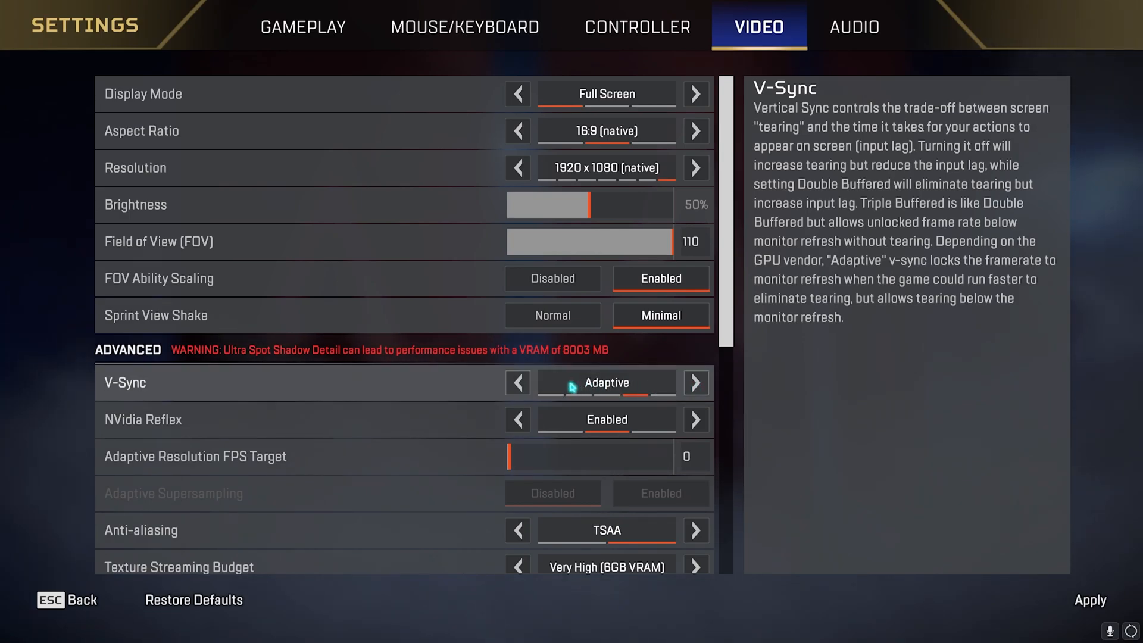
click(516, 383)
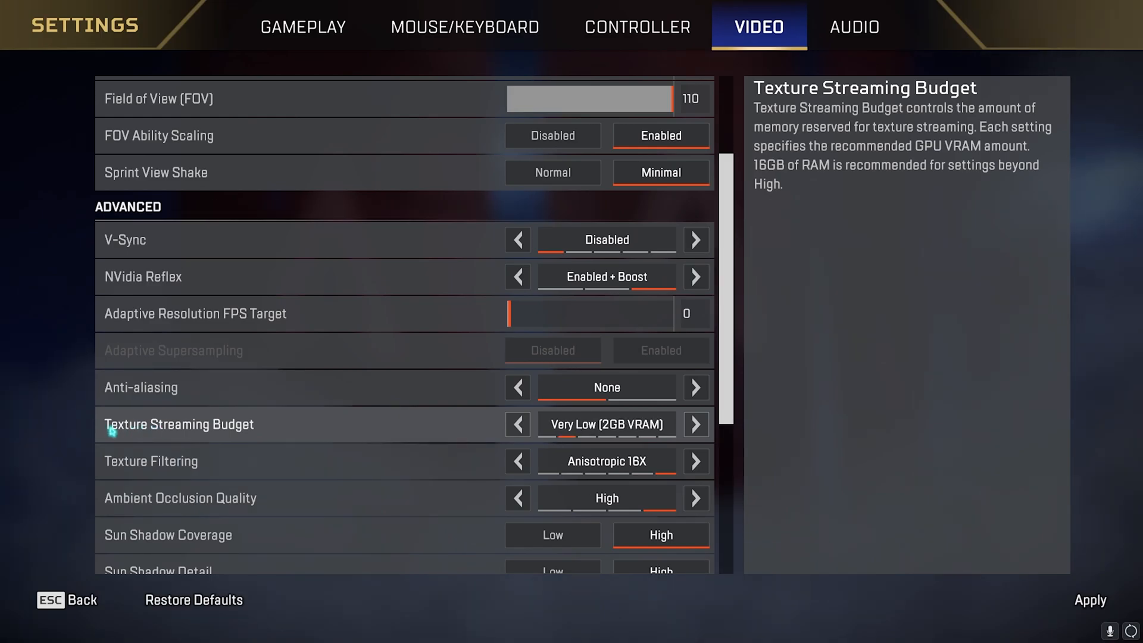
Set texture streaming budget to Low, filtering to Bilinear, and disable ambient occlusion
click(517, 425)
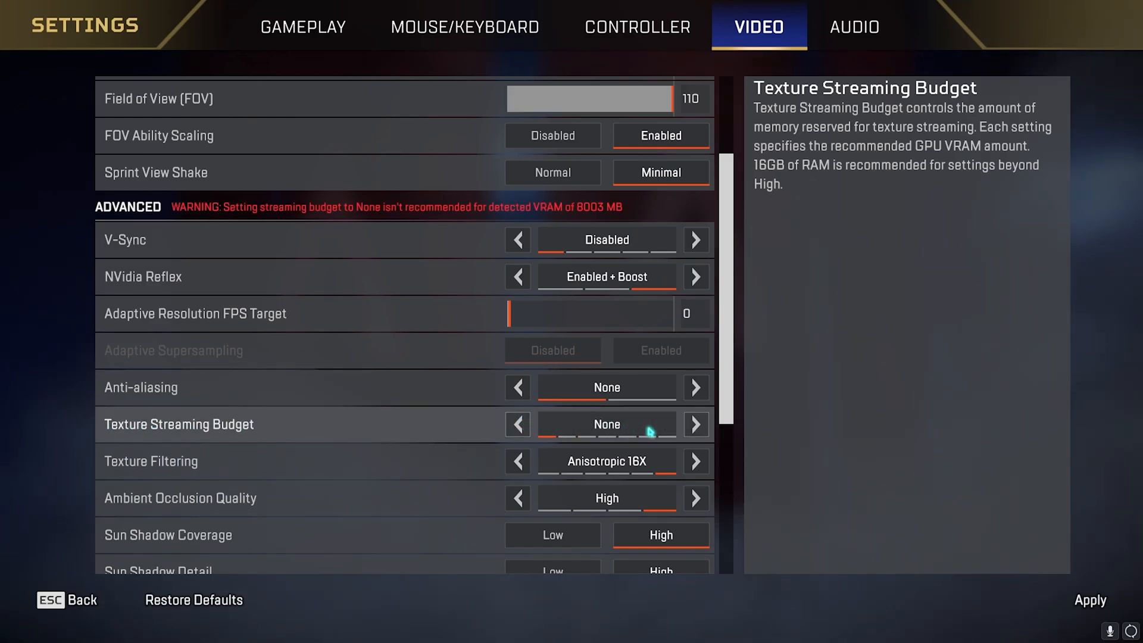
click(694, 425)
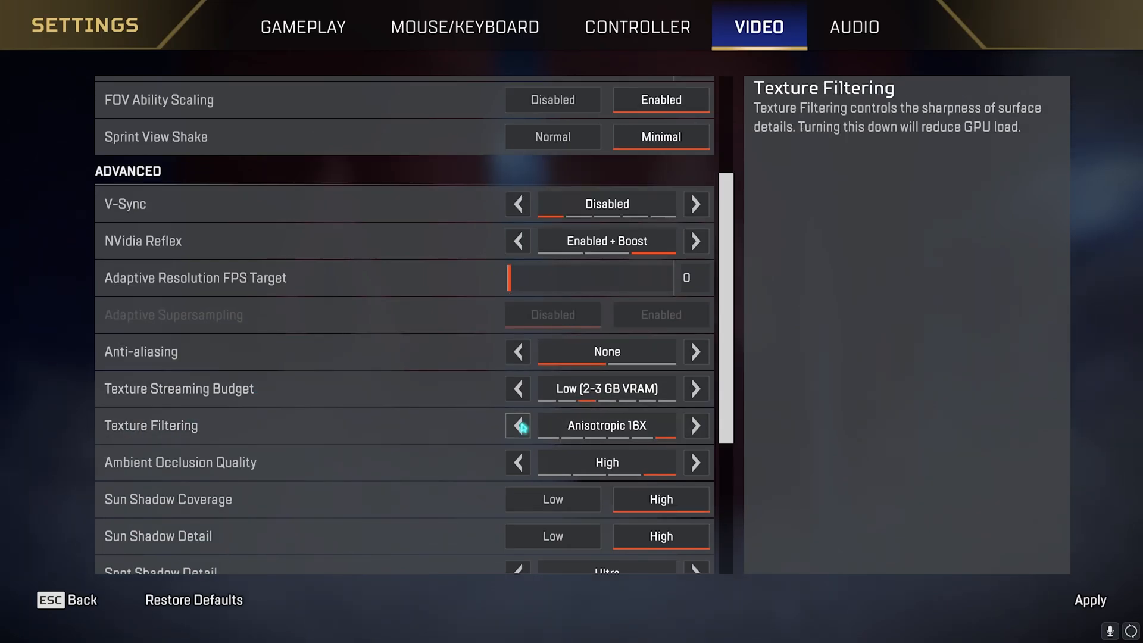
click(517, 425)
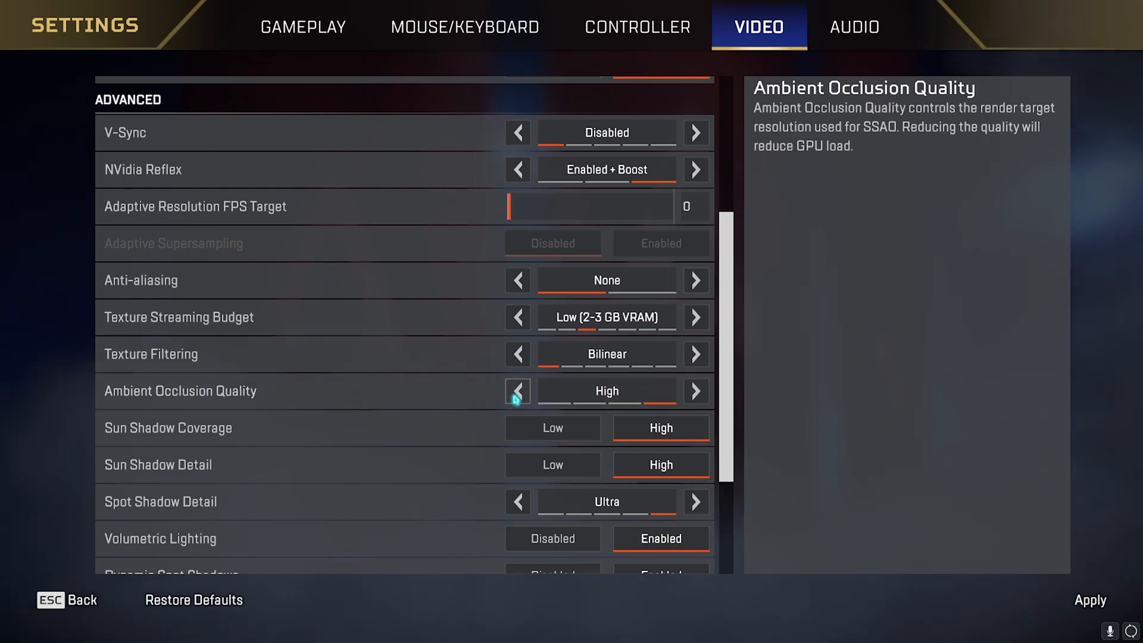
click(517, 391)
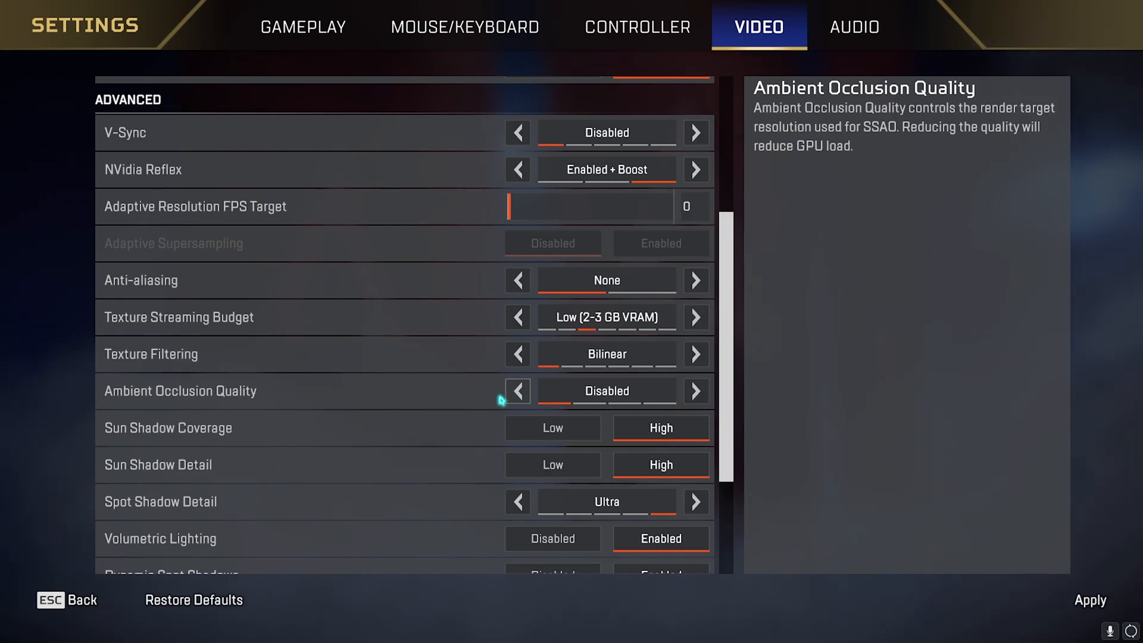
Lower spot shadow detail and turn off volumetric lighting
scroll(down, 3)
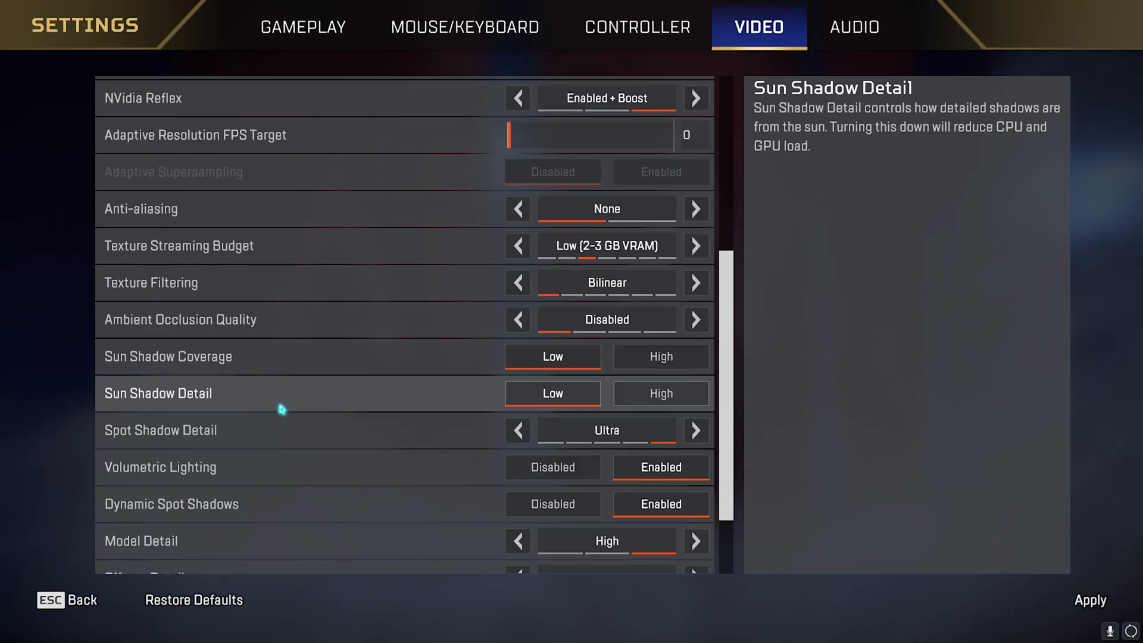
click(517, 430)
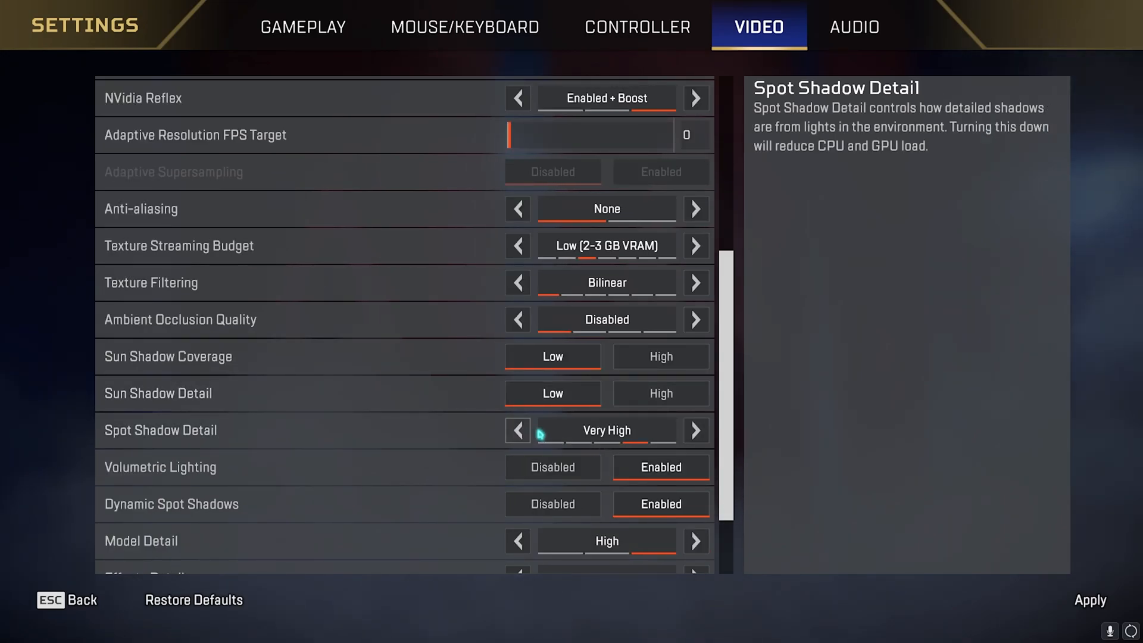
scroll(down, 3)
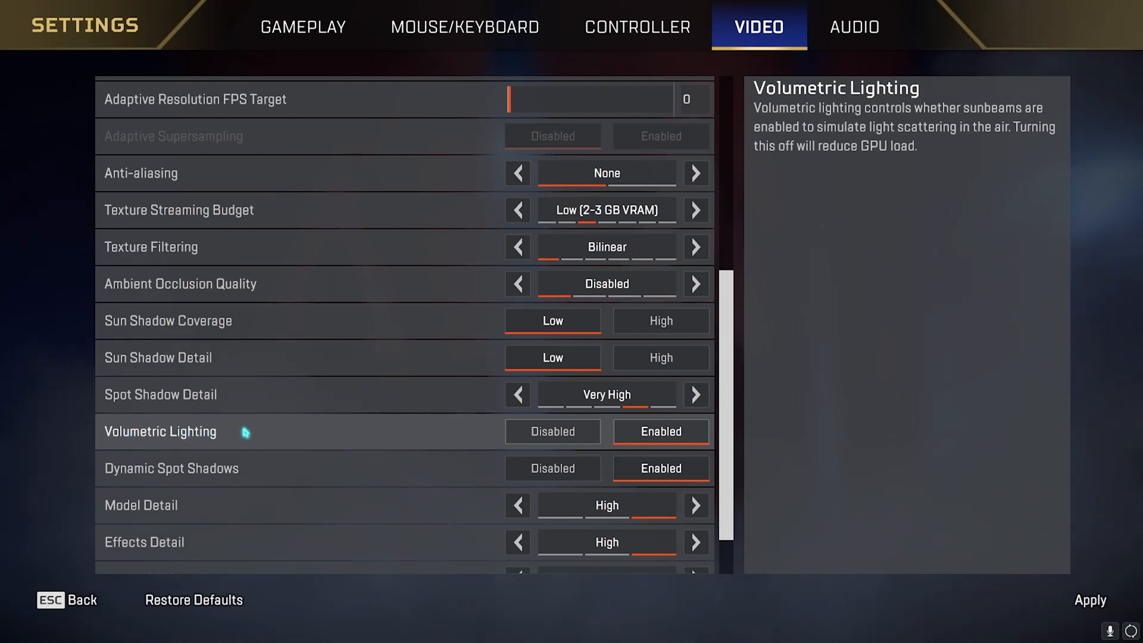
click(552, 431)
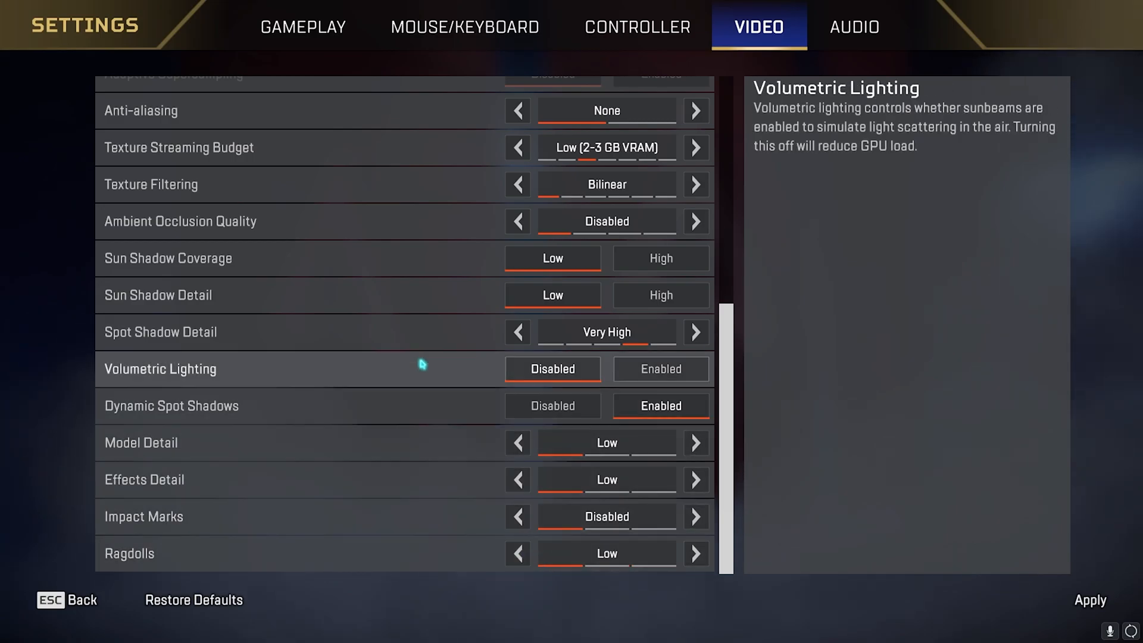
scroll(up, 3)
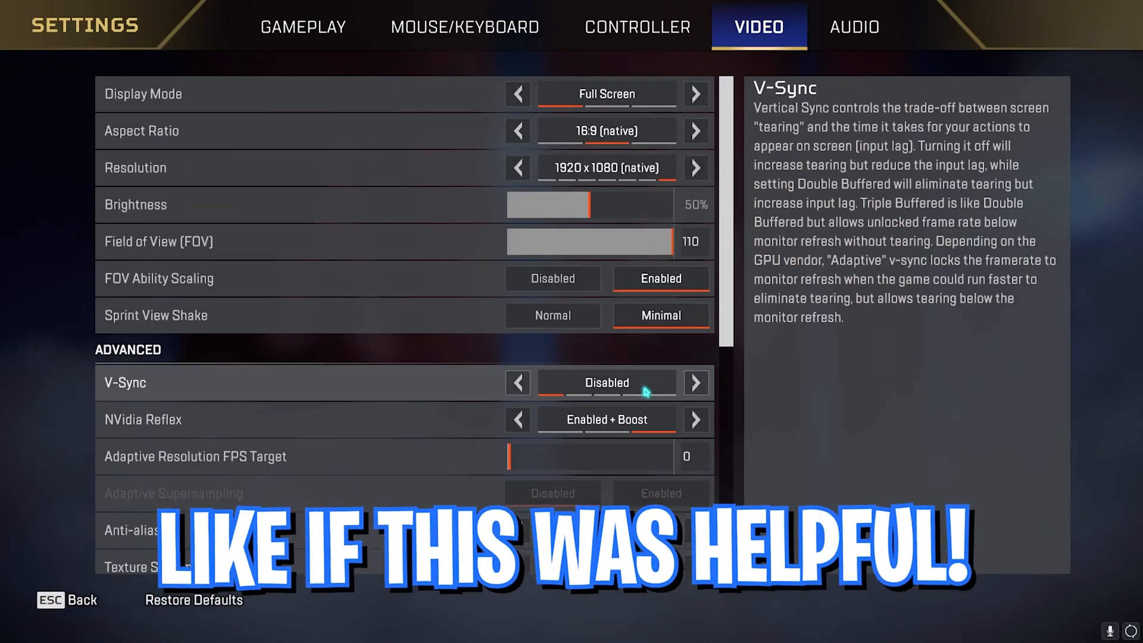
scroll(down, 3)
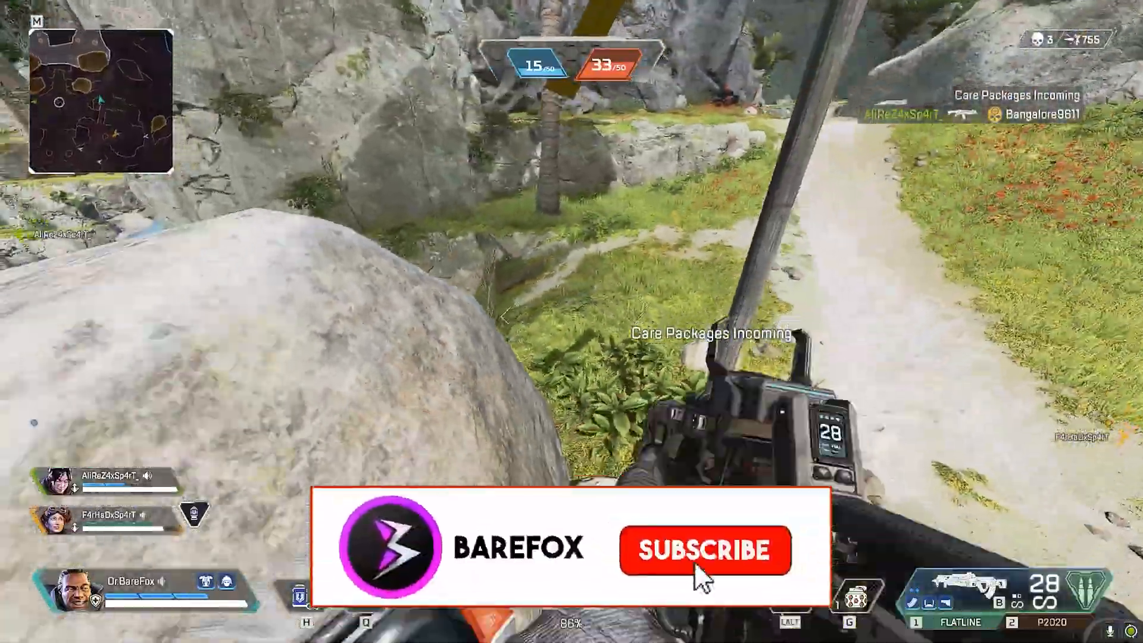
Exit the settings menu and resume the Apex Legends match
click(704, 550)
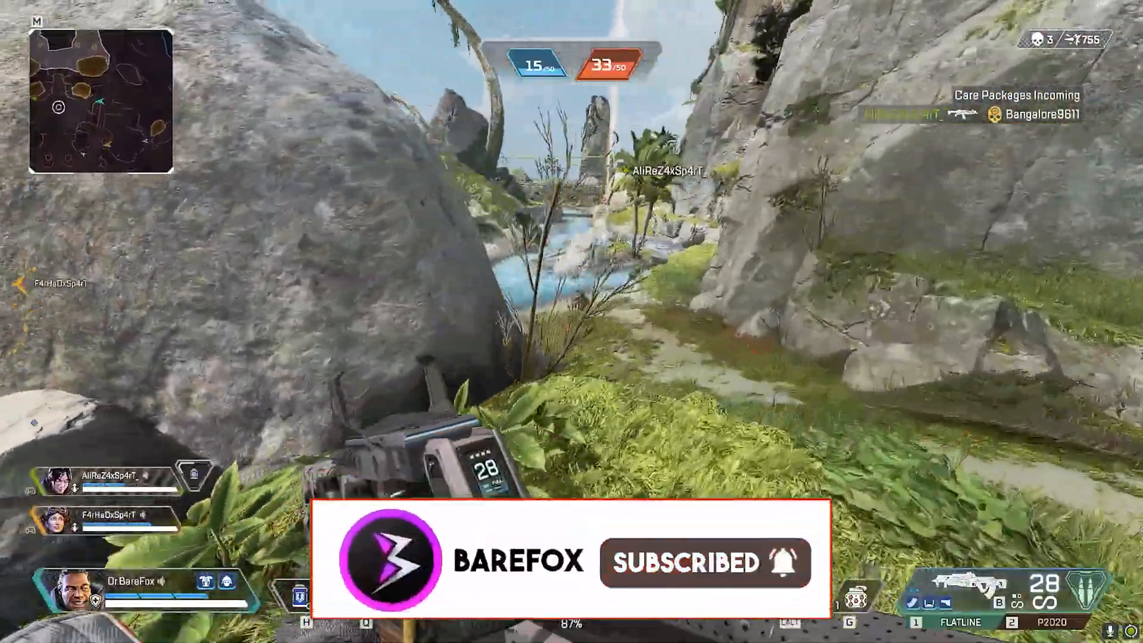